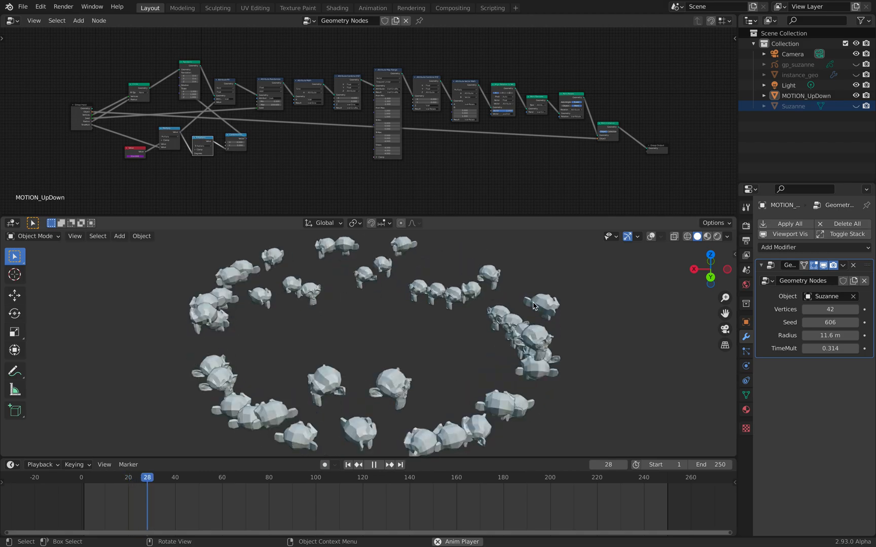
Set the monkey ring to 12 instances and its random seed to 646
{"action": "left_click", "coordinate": [374, 465]}
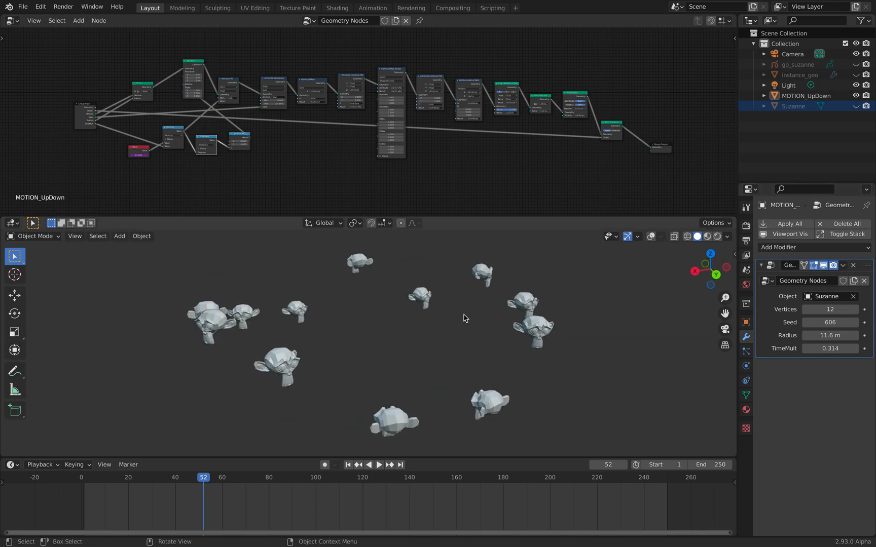
{"action": "left_click", "coordinate": [855, 323]}
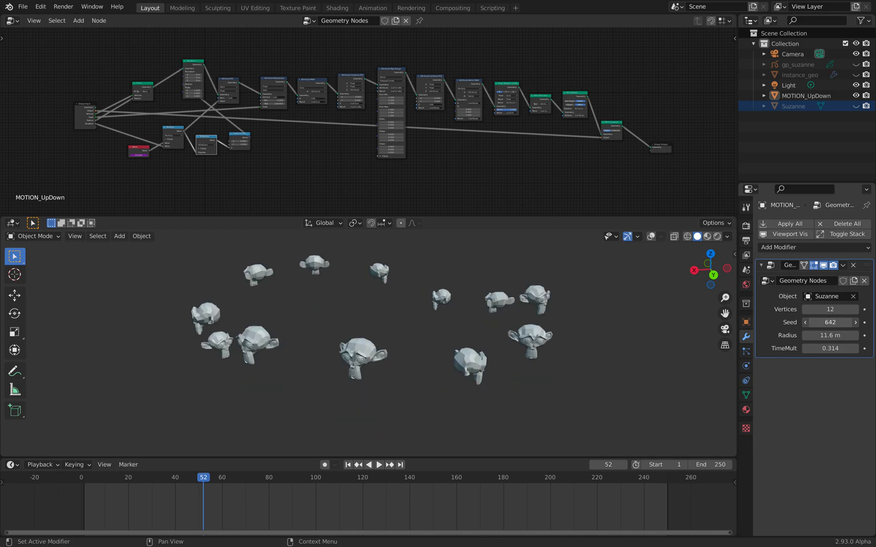
{"action": "left_click", "coordinate": [855, 323]}
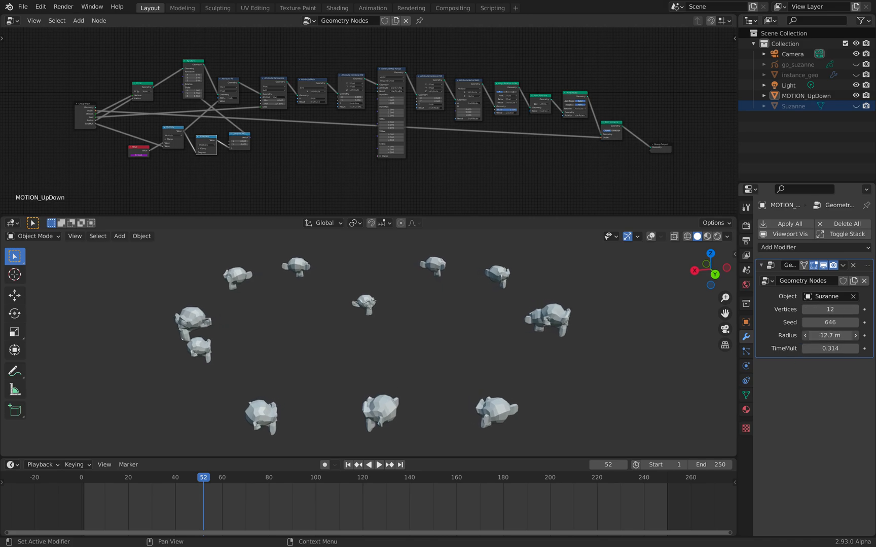
Shrink the ring radius to 7.24 m and set TimeMult to 0.224
{"action": "left_click_drag", "start_coordinate": [829, 336], "coordinate": [815, 336]}
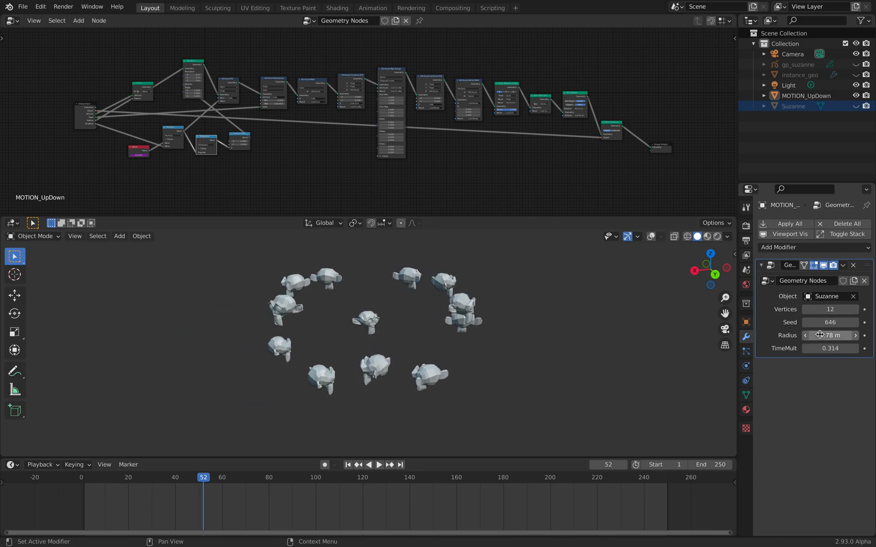
{"action": "left_click_drag", "start_coordinate": [829, 348], "coordinate": [849, 348]}
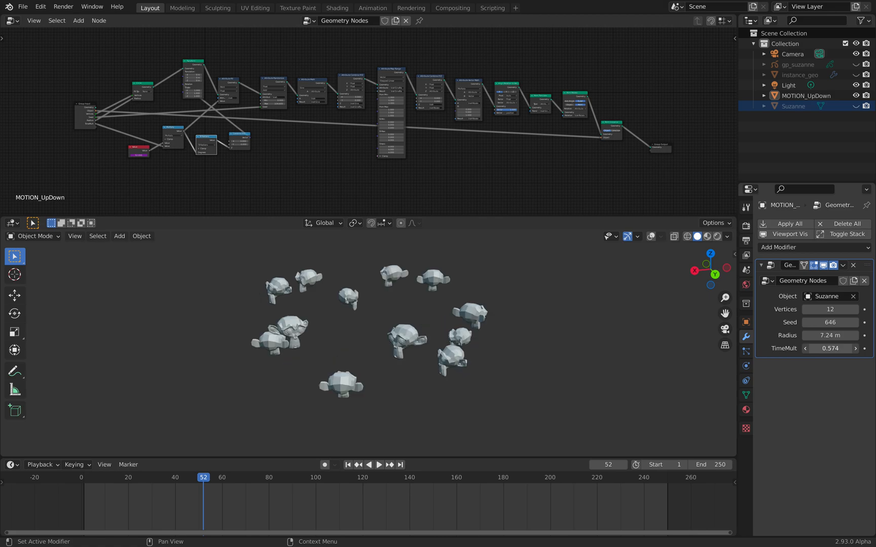
{"action": "left_click", "coordinate": [379, 465]}
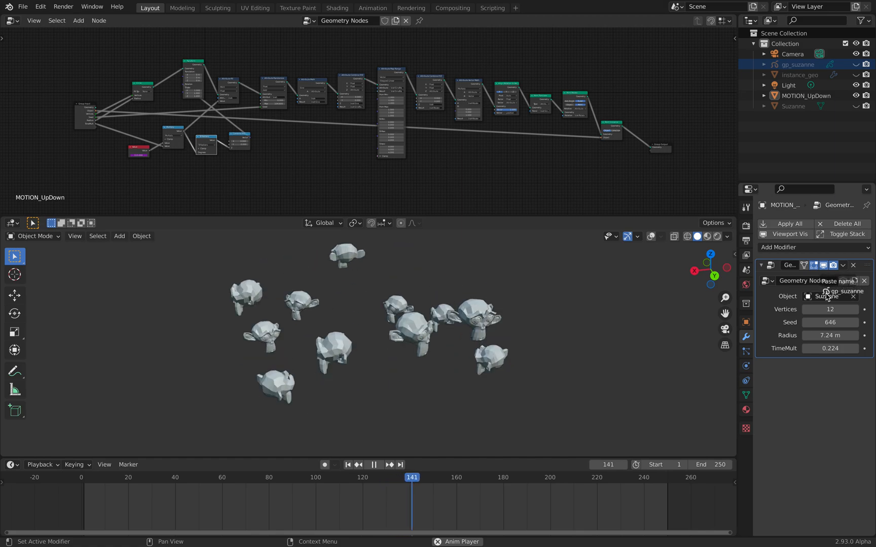
{"action": "left_click", "coordinate": [845, 290]}
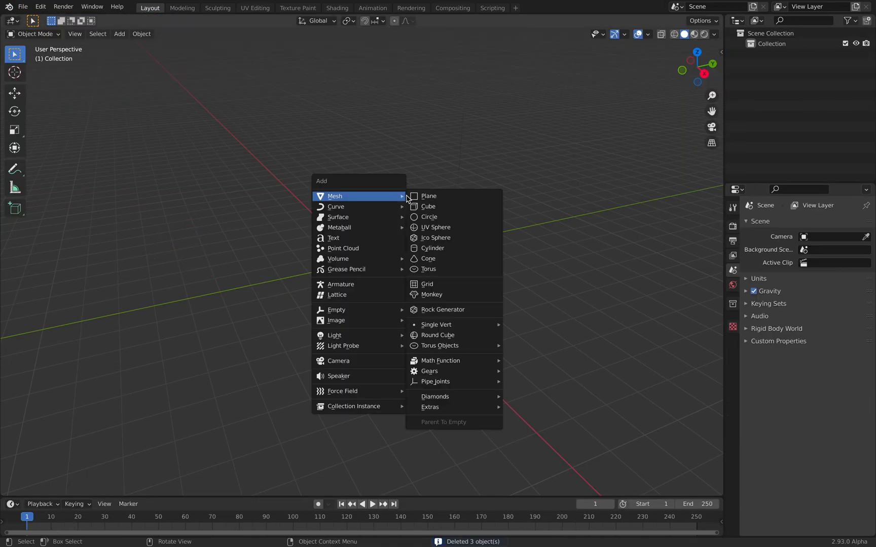
Add a monkey mesh and turn the top area into a geometry node editor
{"action": "left_click", "coordinate": [432, 295]}
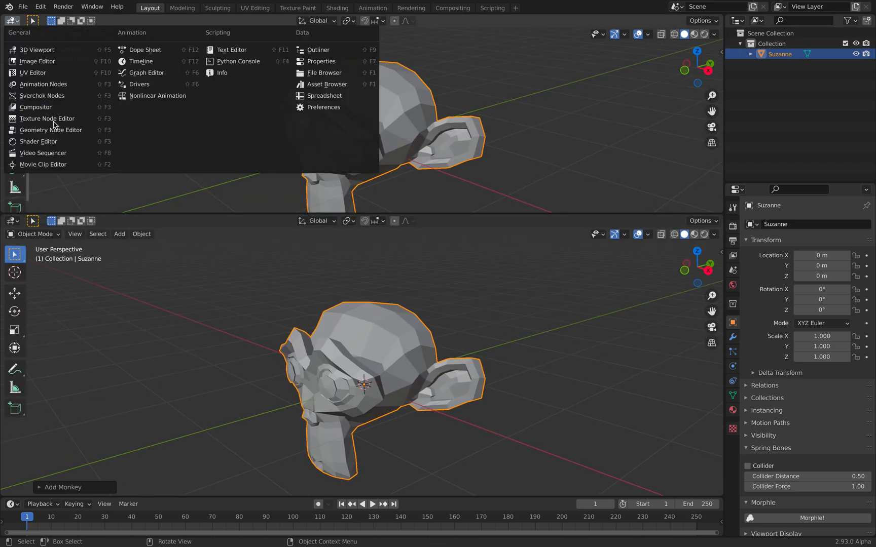
{"action": "left_click", "coordinate": [51, 130]}
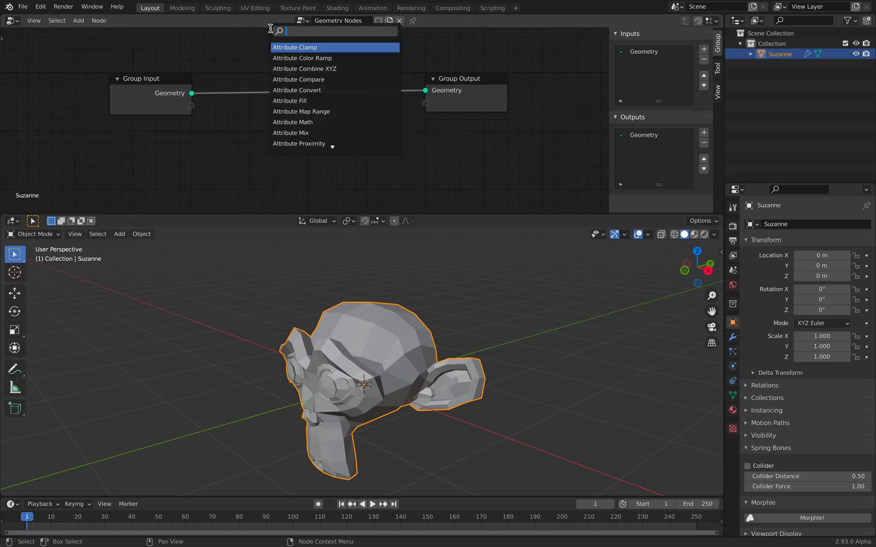
Add a Transform node to the tree and offset the monkey's translation
{"action": "type", "text": "tra"}
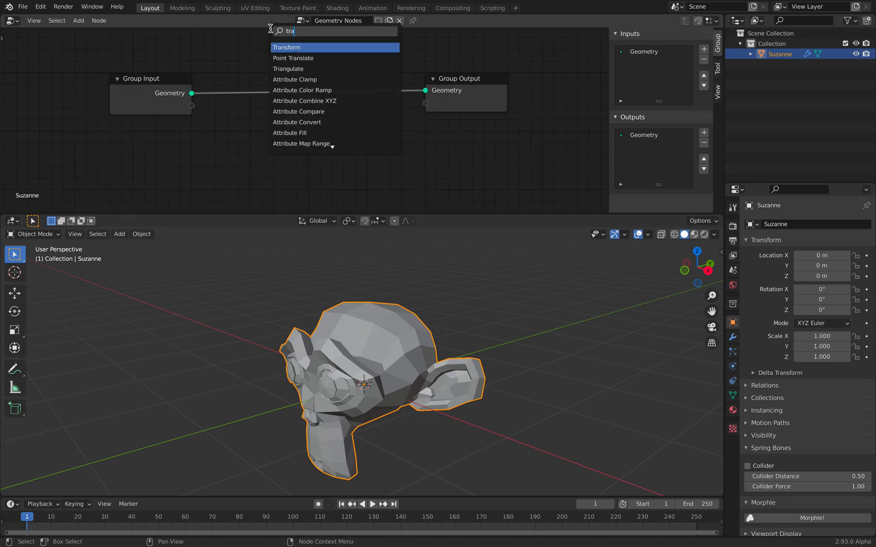
{"action": "left_click", "coordinate": [286, 48]}
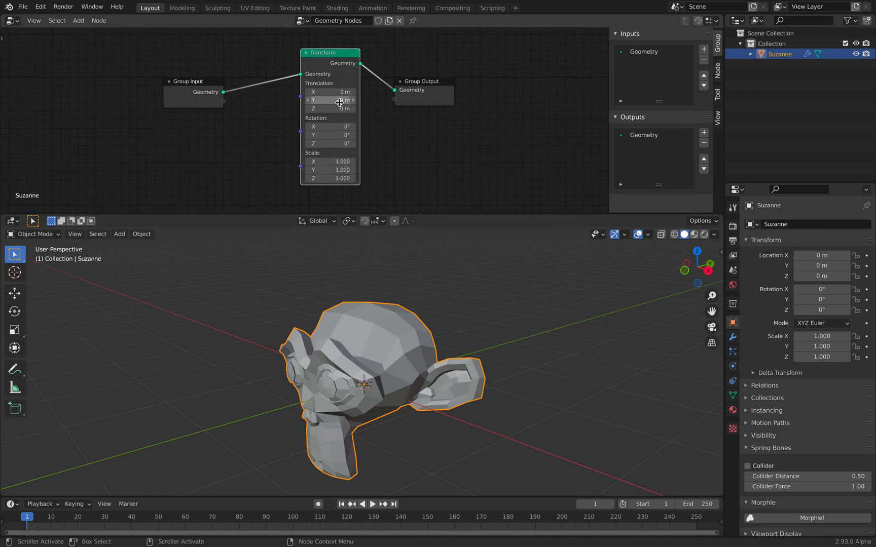
{"action": "left_click_drag", "start_coordinate": [330, 91], "coordinate": [329, 108]}
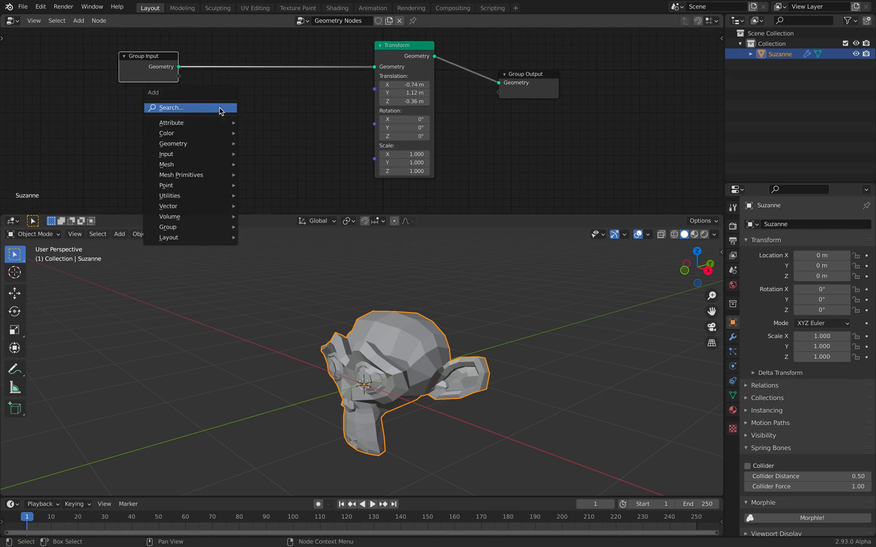
Add a Random Float node seeded from Group Input and feed it into Combine XYZ
{"action": "type", "text": "rand"}
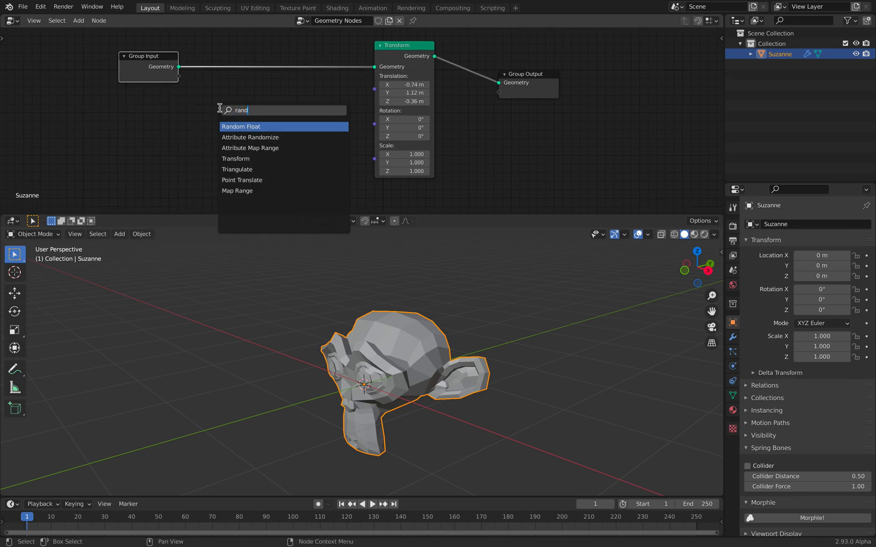
{"action": "left_click", "coordinate": [242, 127]}
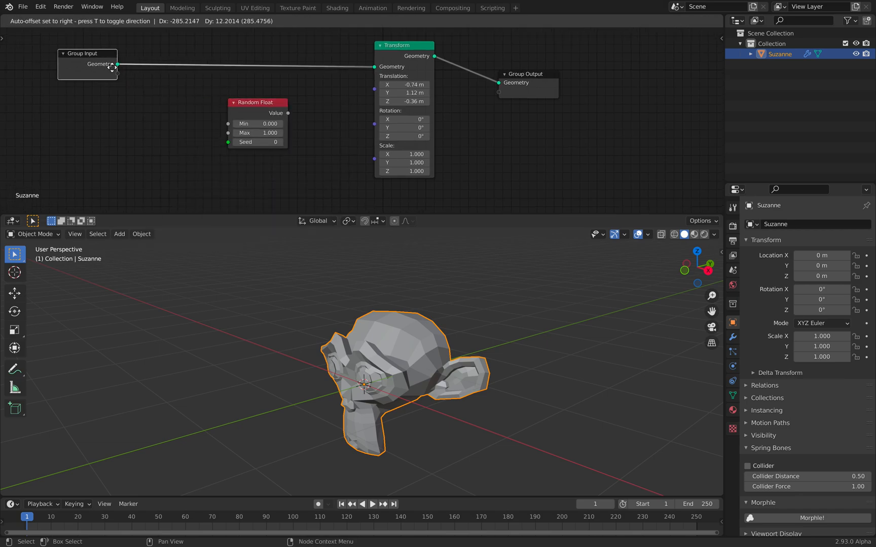
{"action": "left_click_drag", "start_coordinate": [117, 64], "coordinate": [227, 142]}
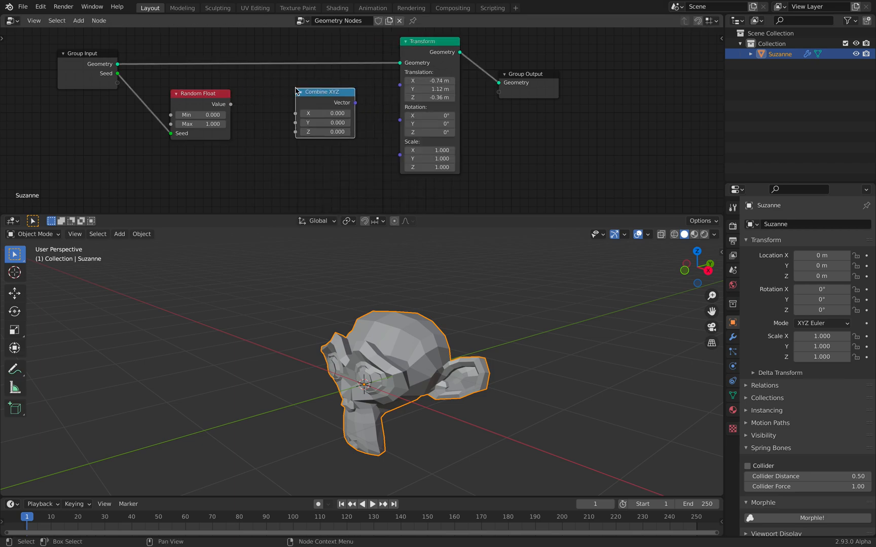
{"action": "left_click_drag", "start_coordinate": [230, 103], "coordinate": [297, 112]}
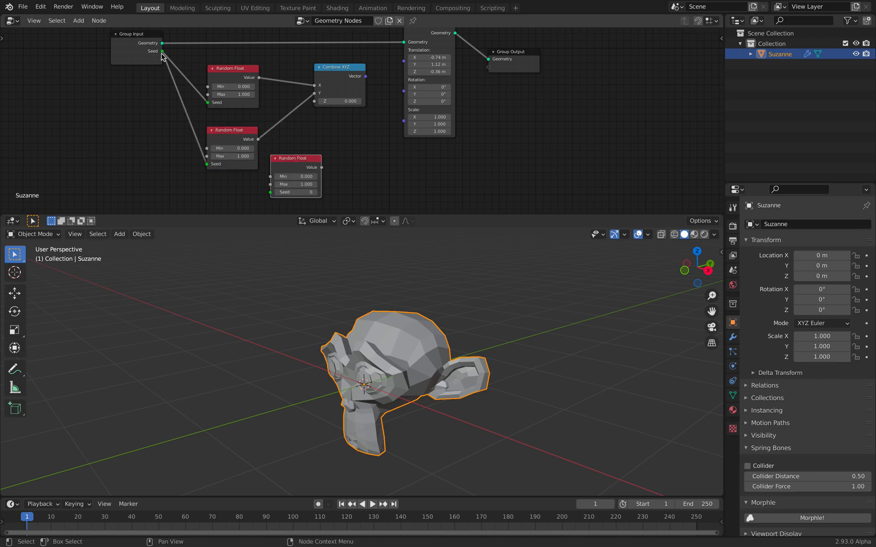
Wire the seed into the other Random Floats through Add nodes offset 54.9 and 109.7
{"action": "left_click_drag", "start_coordinate": [294, 158], "coordinate": [222, 175]}
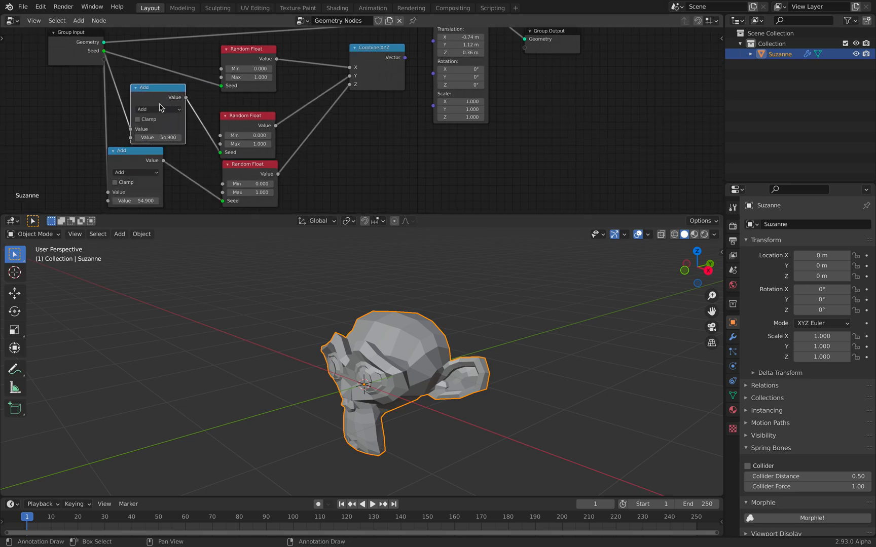
{"action": "left_click", "coordinate": [378, 505]}
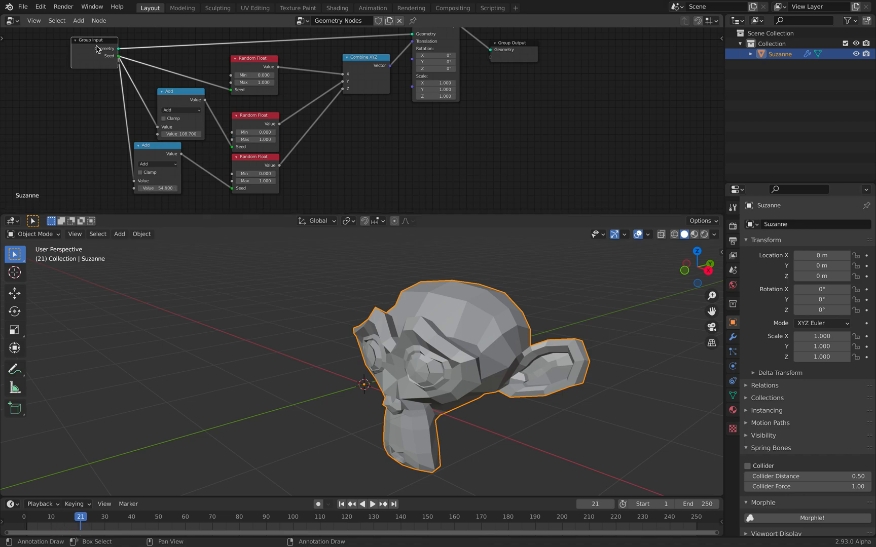
Drive the modifier's Seed with #frame, play to check the jumping monkey, then return to frame 1
{"action": "left_click", "coordinate": [733, 337]}
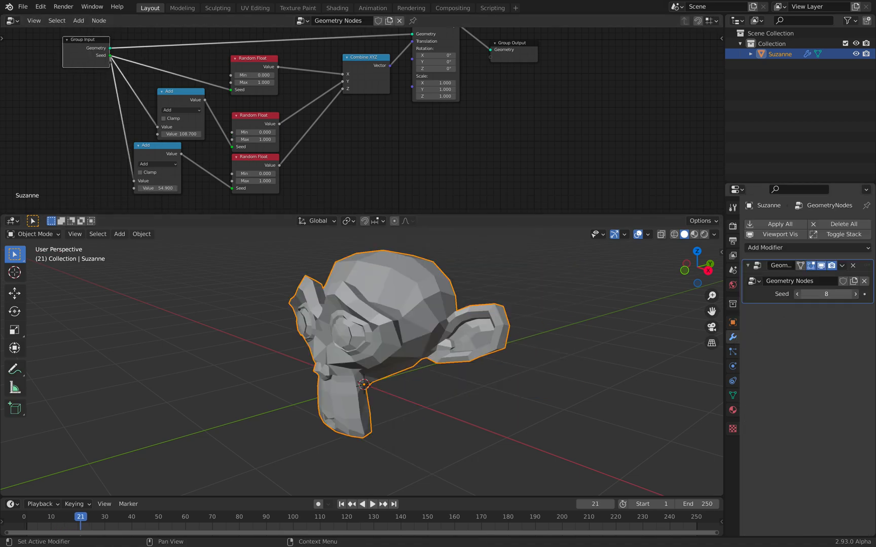
{"action": "left_click_drag", "start_coordinate": [827, 294], "coordinate": [872, 294]}
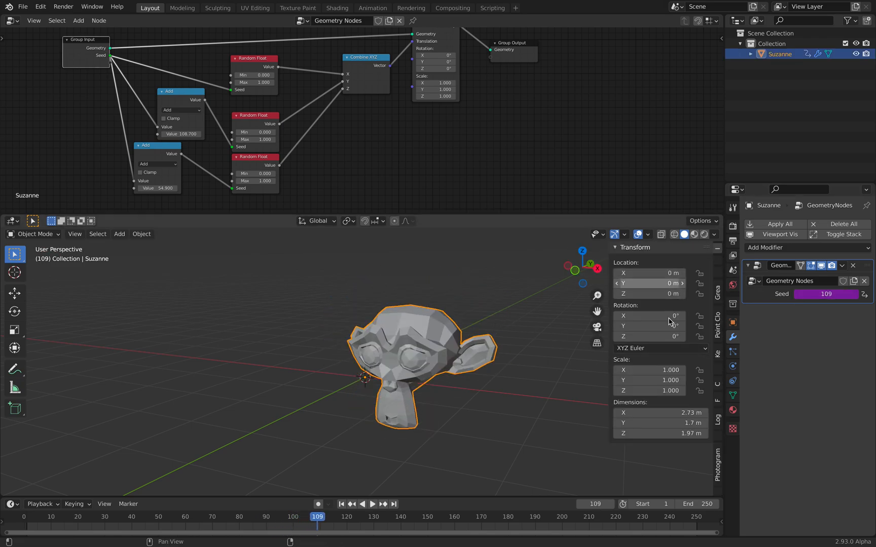
{"action": "left_click", "coordinate": [371, 504]}
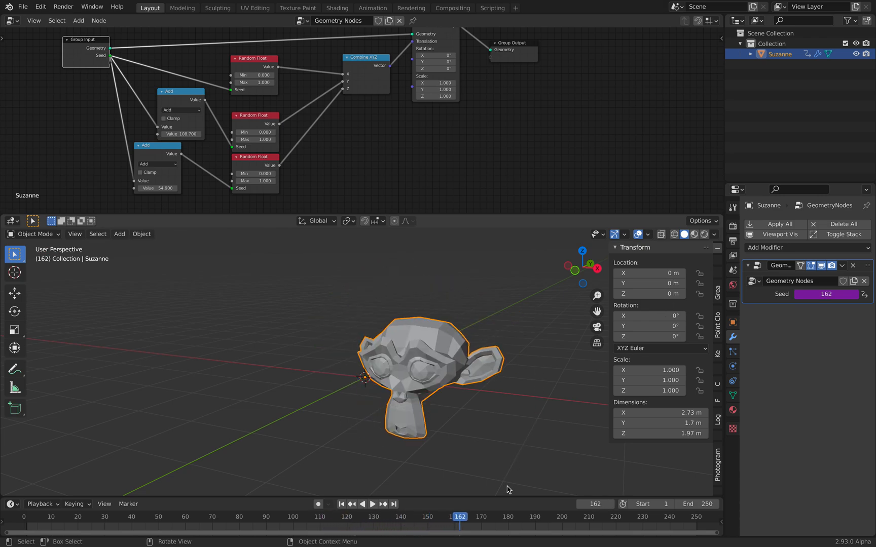
{"action": "left_click", "coordinate": [374, 504]}
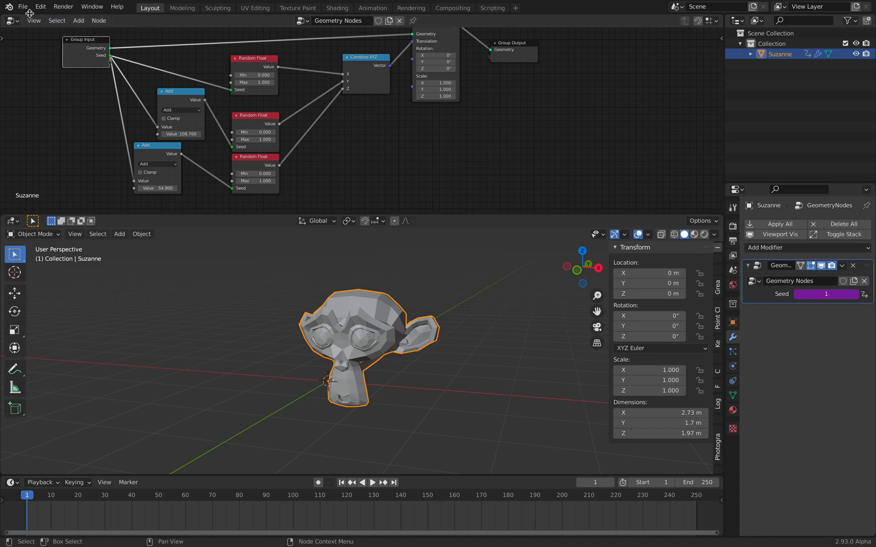
Export the scene as the monkeyanim.abc Alembic file
{"action": "left_click", "coordinate": [23, 7]}
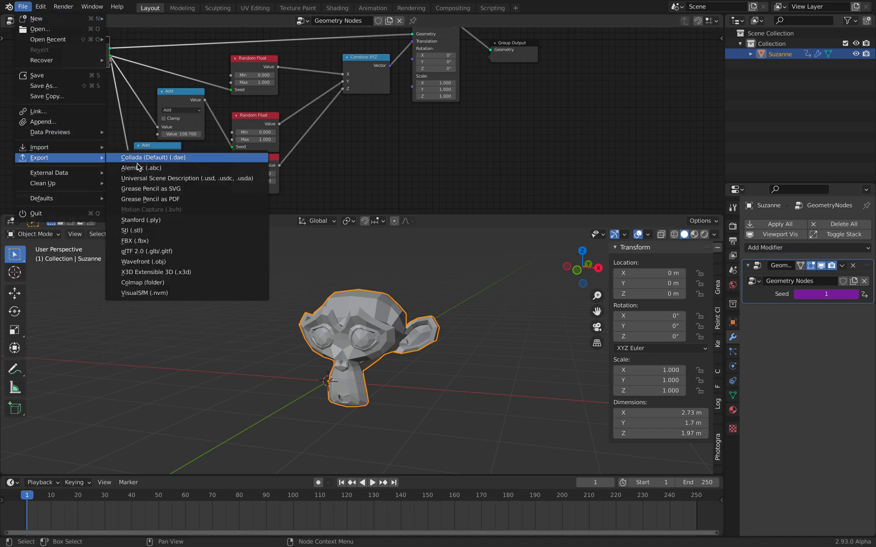
{"action": "left_click", "coordinate": [139, 168]}
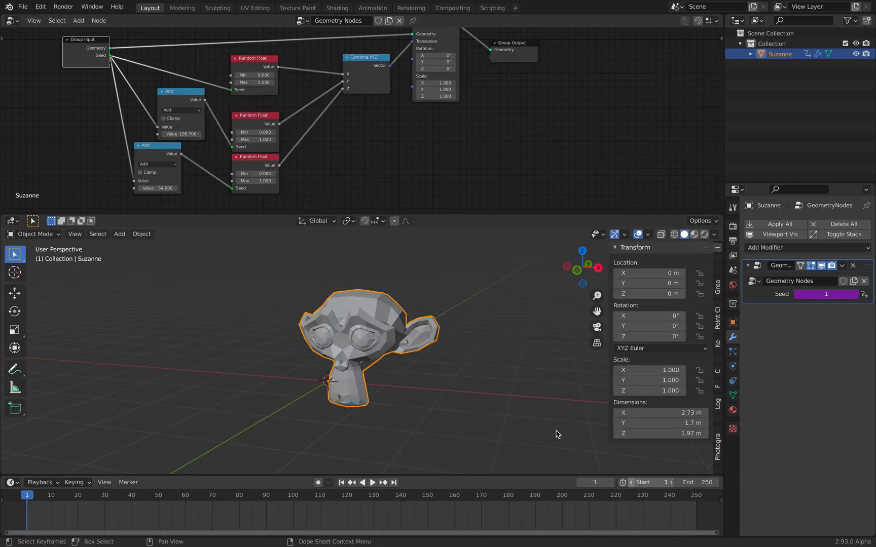
Import monkeyanim.abc from the Desktop as a cached Suzanne.001 object
{"action": "left_click", "coordinate": [23, 8]}
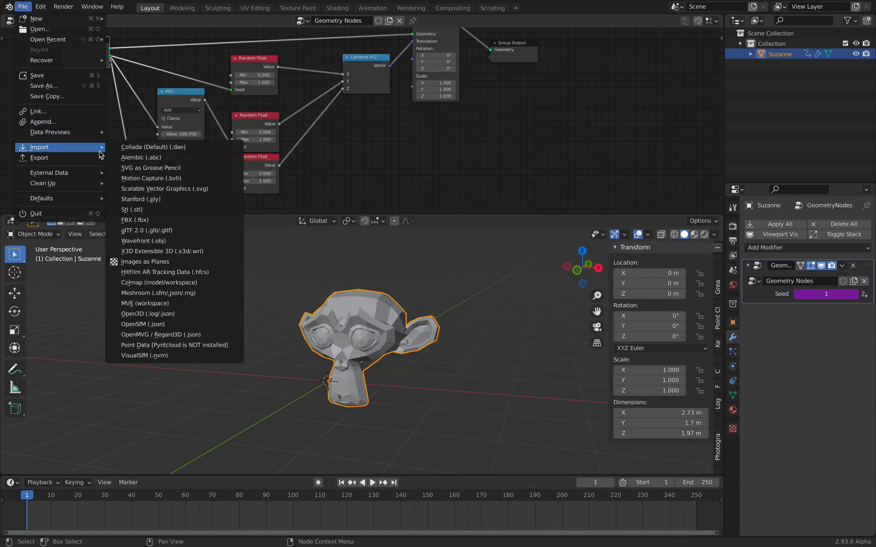
{"action": "left_click", "coordinate": [141, 157]}
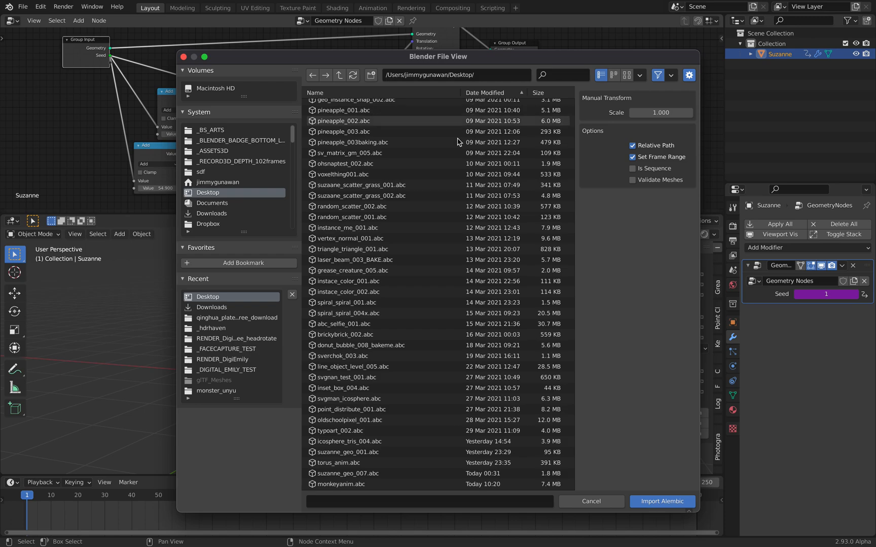
{"action": "left_click", "coordinate": [662, 501]}
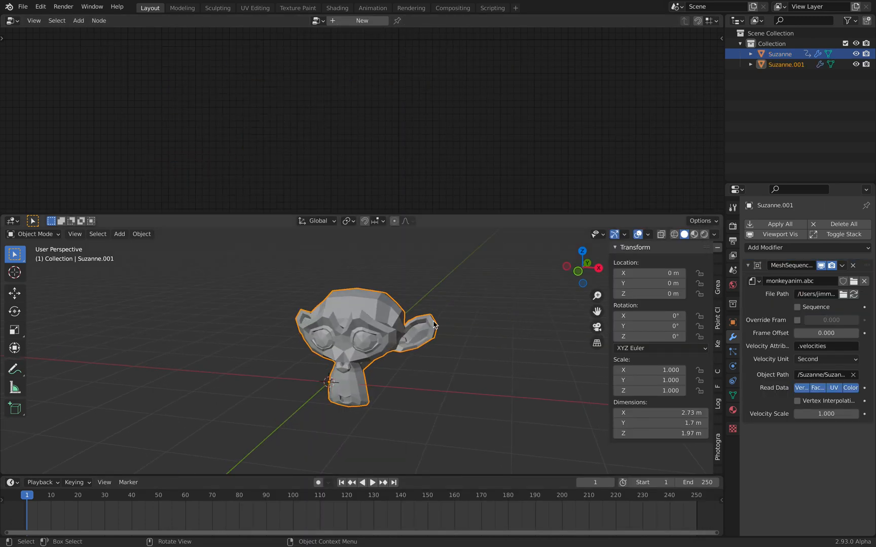
Bake Suzanne.001's action with Visual Keying as Object data over frames 1 to 250
{"action": "left_click", "coordinate": [378, 484]}
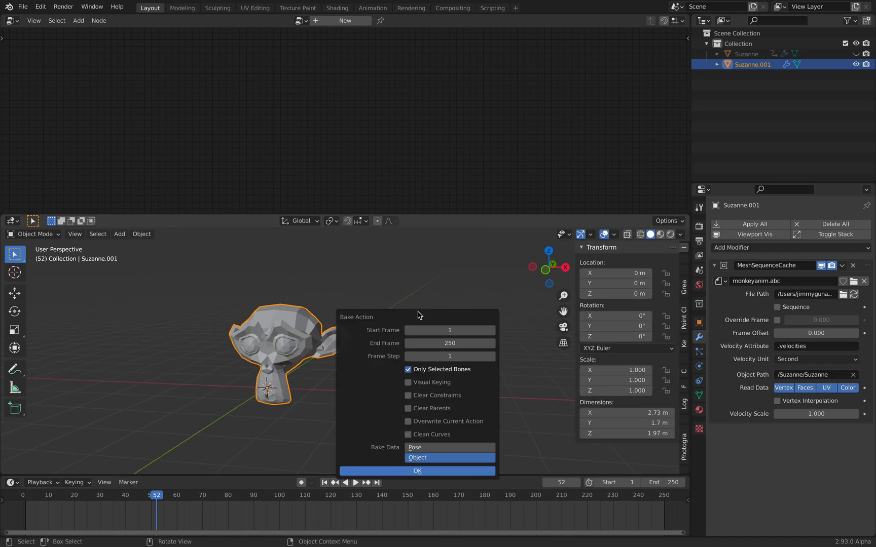
{"action": "mouse_move", "coordinate": [425, 388]}
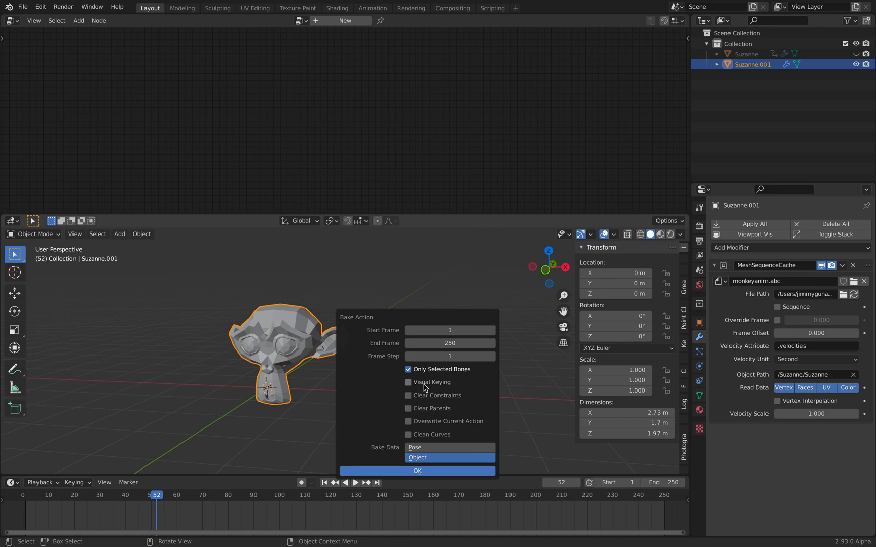
{"action": "left_click", "coordinate": [407, 384]}
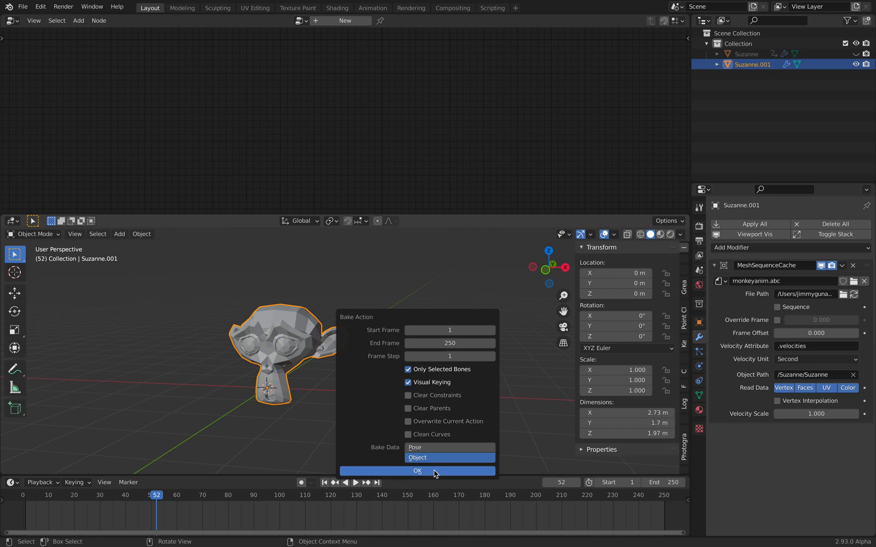
{"action": "left_click", "coordinate": [418, 472]}
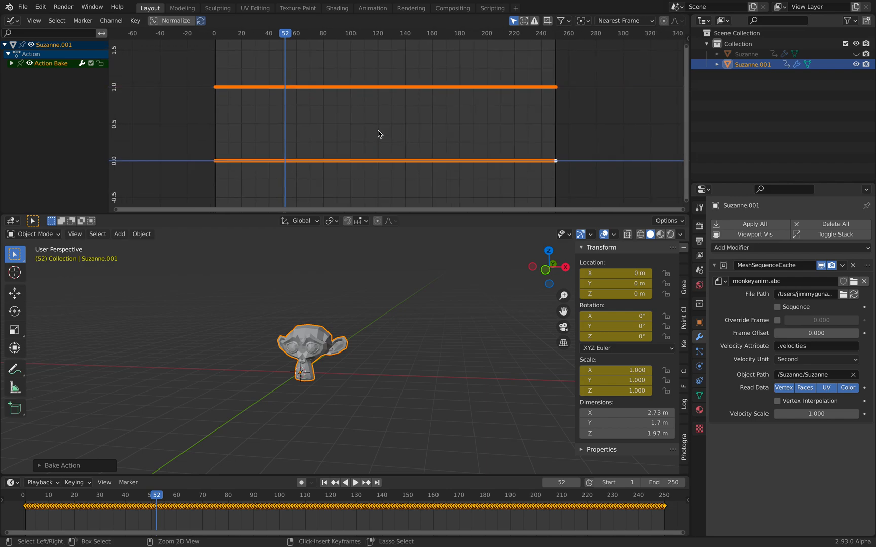
Play the timeline to inspect the baked curves, then bring up the recent files list
{"action": "left_click", "coordinate": [356, 484]}
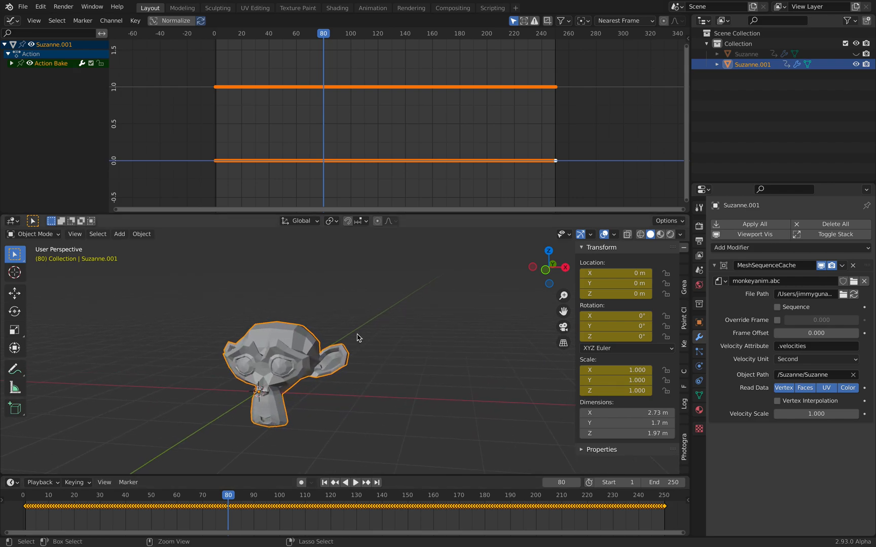
{"action": "left_click", "coordinate": [358, 483]}
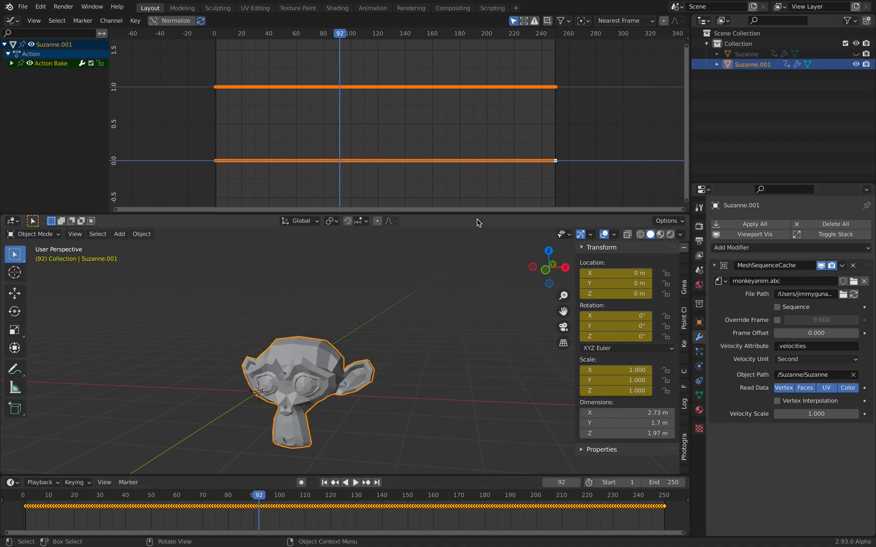
{"action": "left_click", "coordinate": [360, 484]}
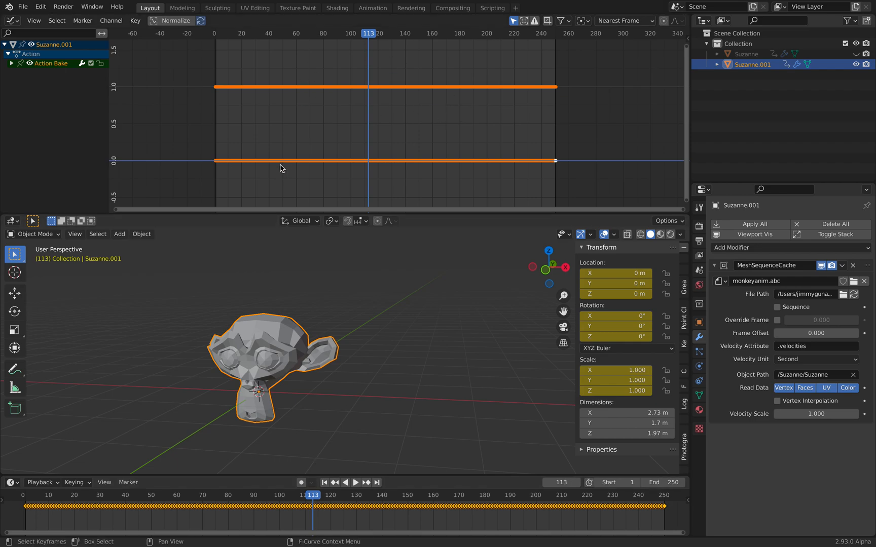
{"action": "left_click", "coordinate": [23, 7]}
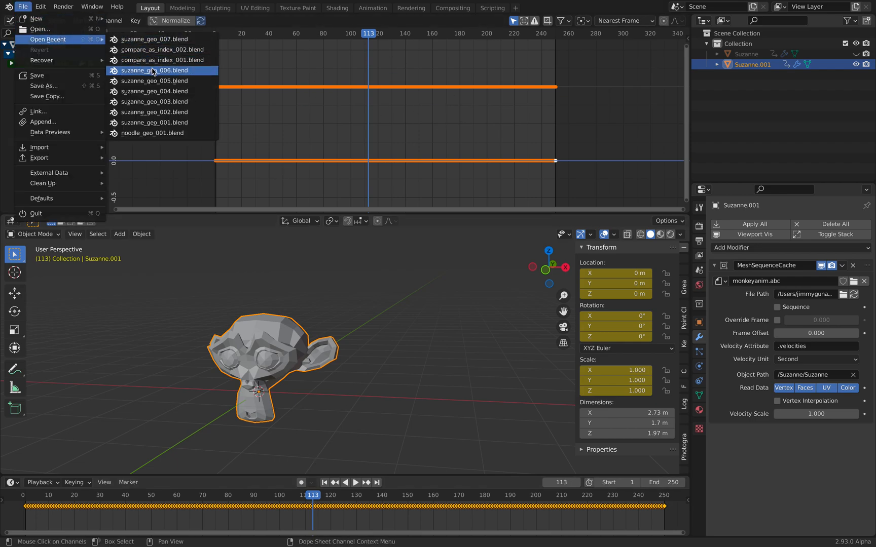
Open suzanne_geo_006.blend, discarding the unsaved scene
{"action": "left_click", "coordinate": [154, 70]}
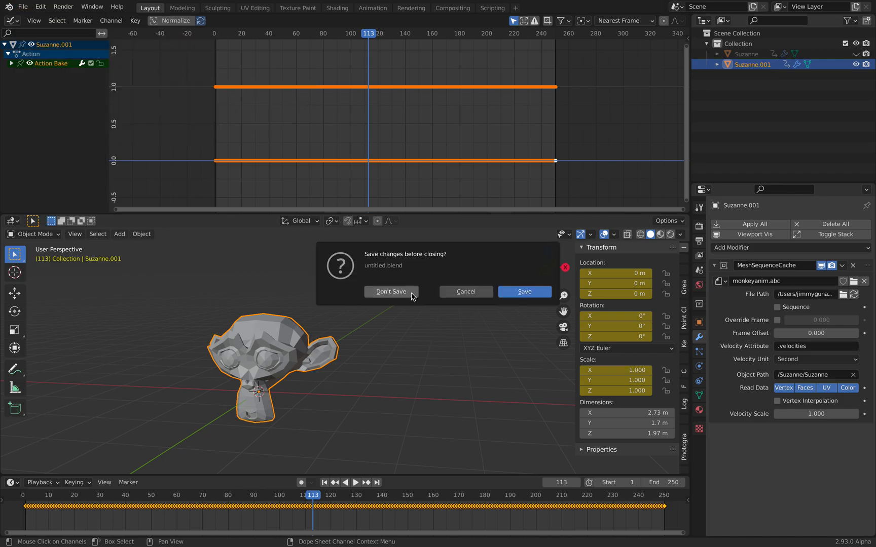
{"action": "left_click", "coordinate": [391, 292]}
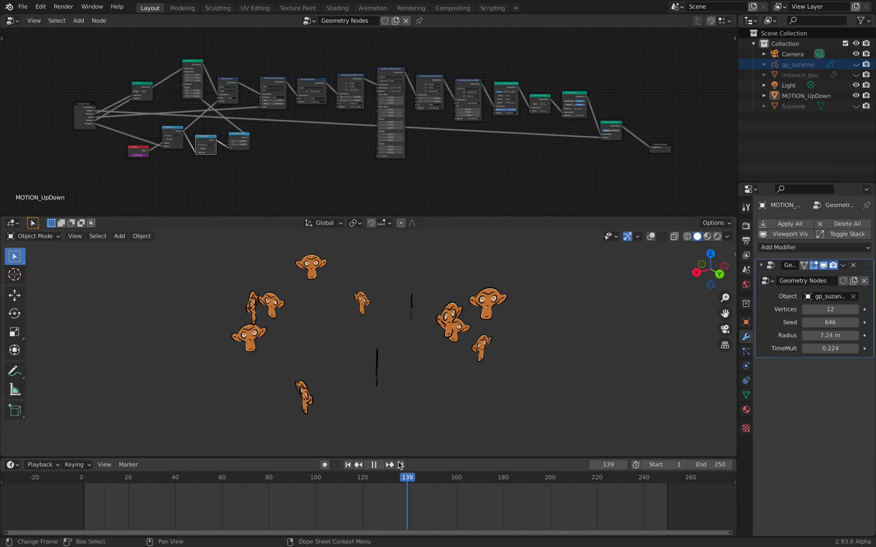
{"action": "left_click", "coordinate": [375, 465]}
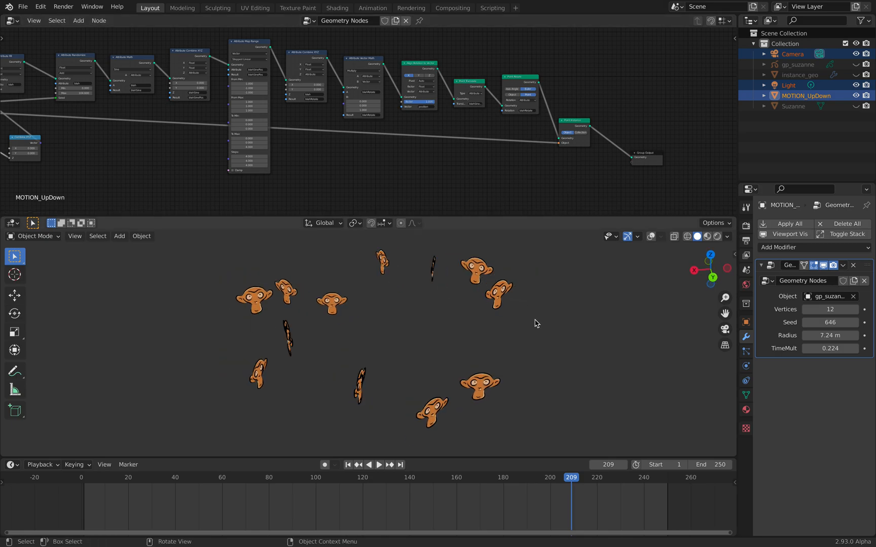
Export the selected objects to suzanne_geo_007.abc on the Desktop
{"action": "left_click", "coordinate": [23, 7]}
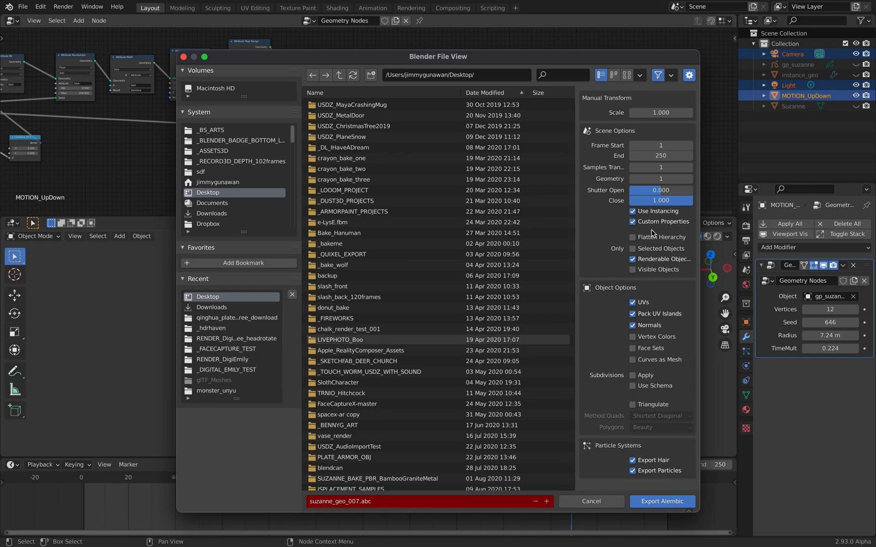
{"action": "left_click", "coordinate": [355, 500]}
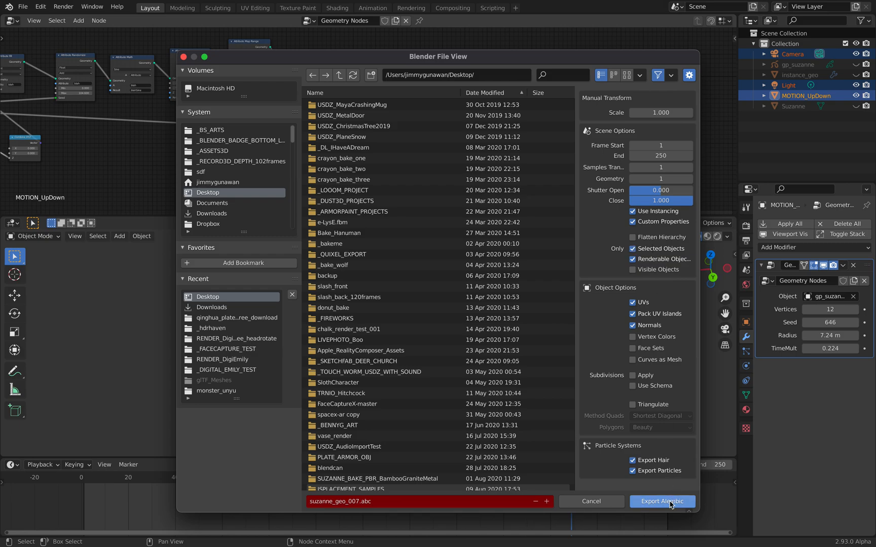
{"action": "left_click", "coordinate": [663, 500]}
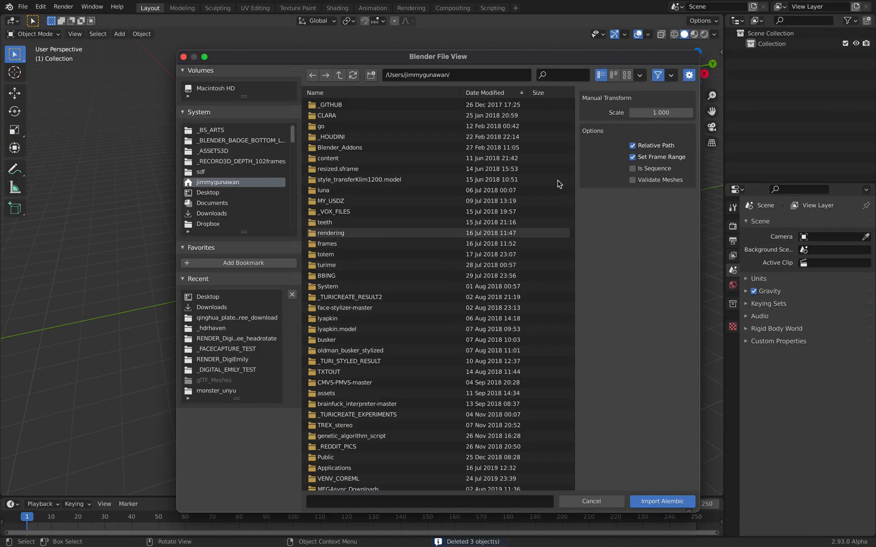
Import suzanne_geo_007.abc from the Desktop into the emptied scene and play it back
{"action": "left_click", "coordinate": [208, 193]}
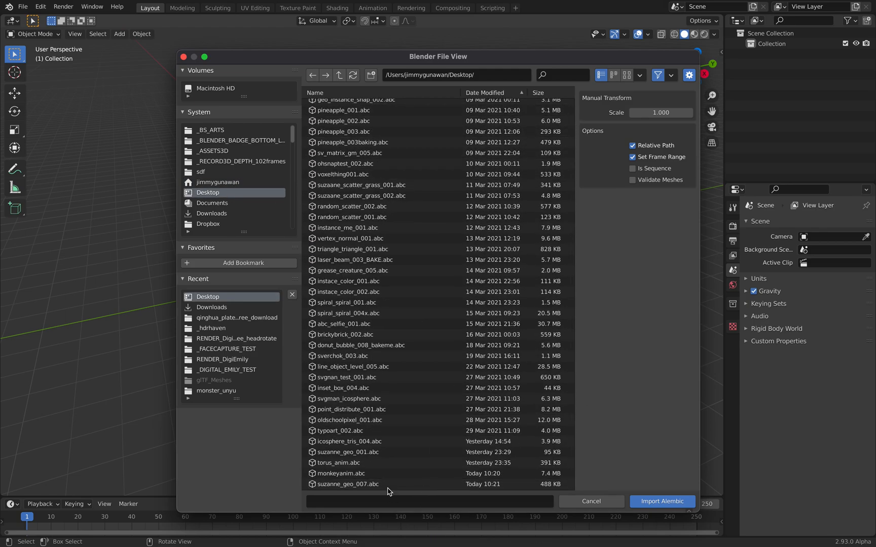
{"action": "left_click", "coordinate": [662, 501]}
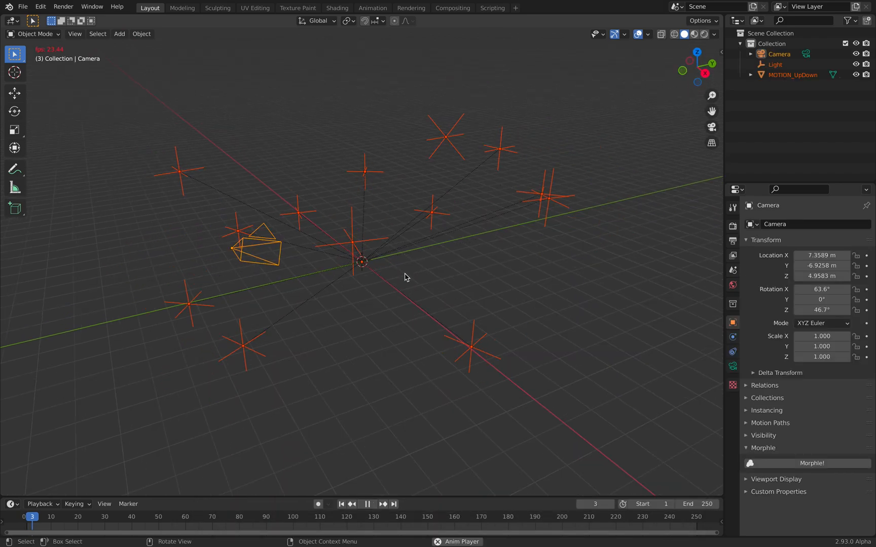
{"action": "left_click", "coordinate": [368, 505]}
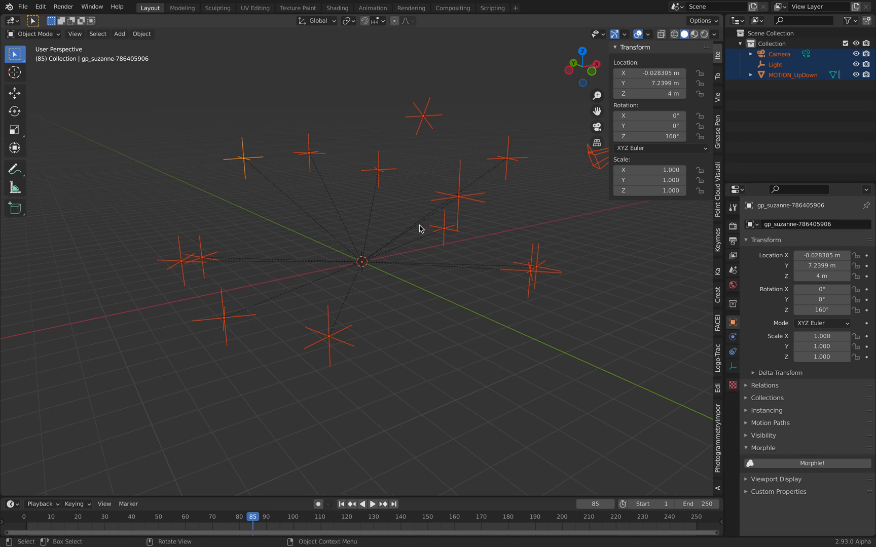
{"action": "mouse_move", "coordinate": [147, 101]}
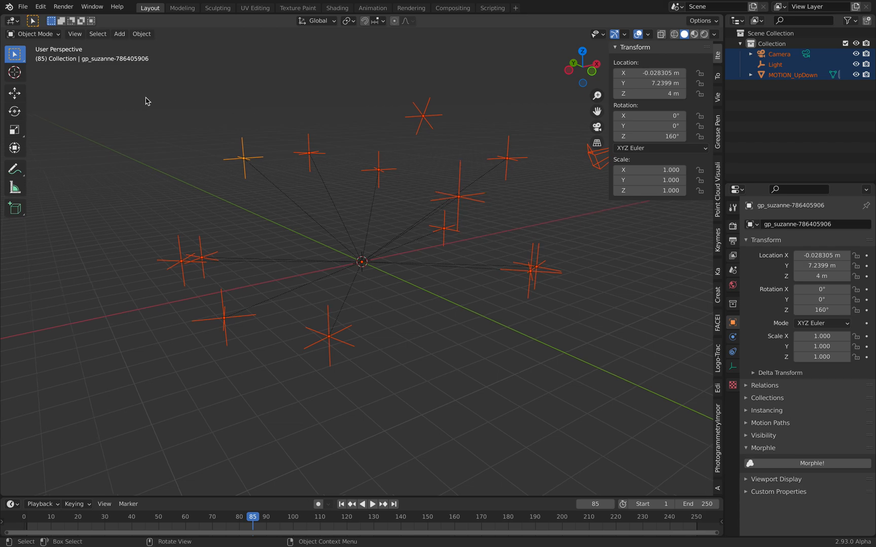
{"action": "left_click", "coordinate": [21, 6]}
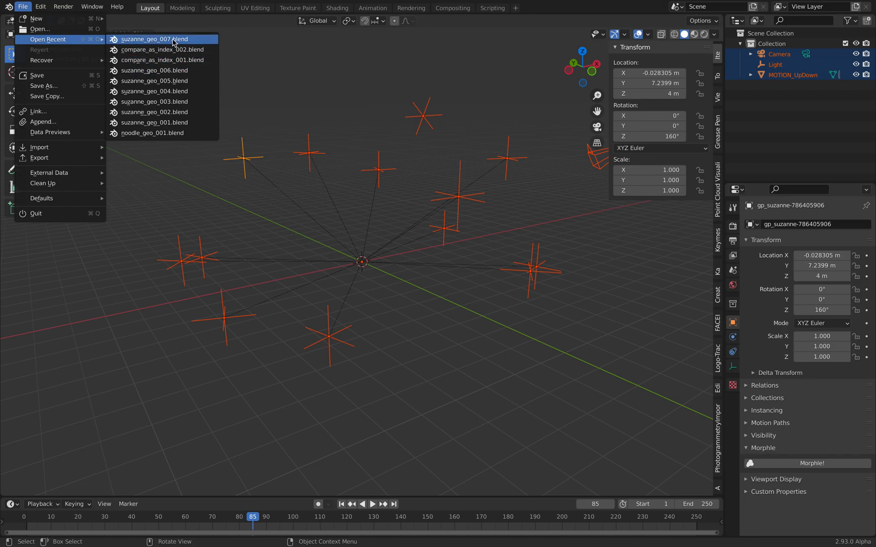
Open suzanne_geo_007.blend from the recent files, restoring the 28-monkey ring
{"action": "left_click", "coordinate": [154, 39]}
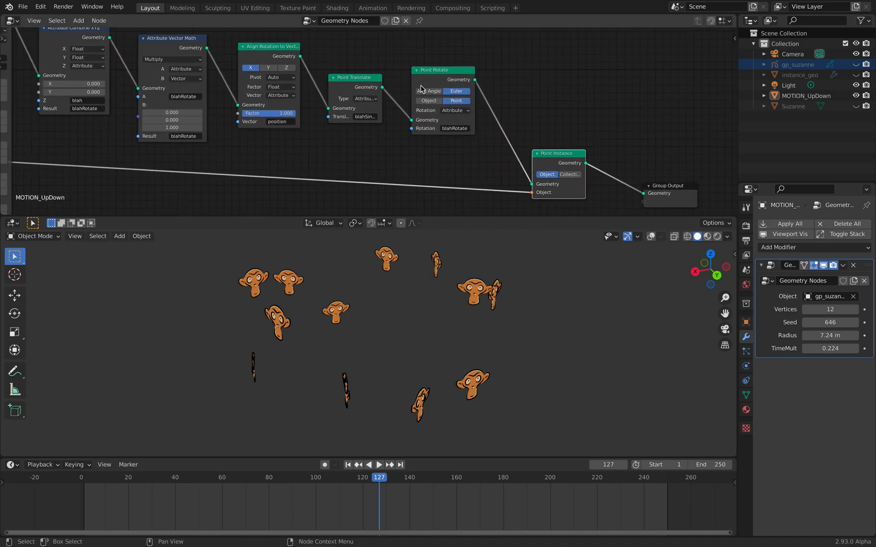
{"action": "left_click", "coordinate": [379, 465]}
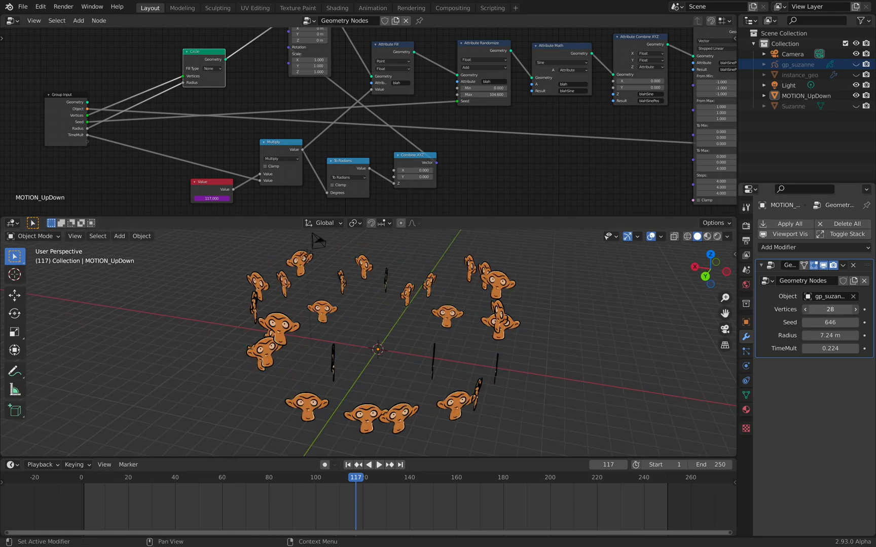
{"action": "left_click_drag", "start_coordinate": [829, 309], "coordinate": [829, 309]}
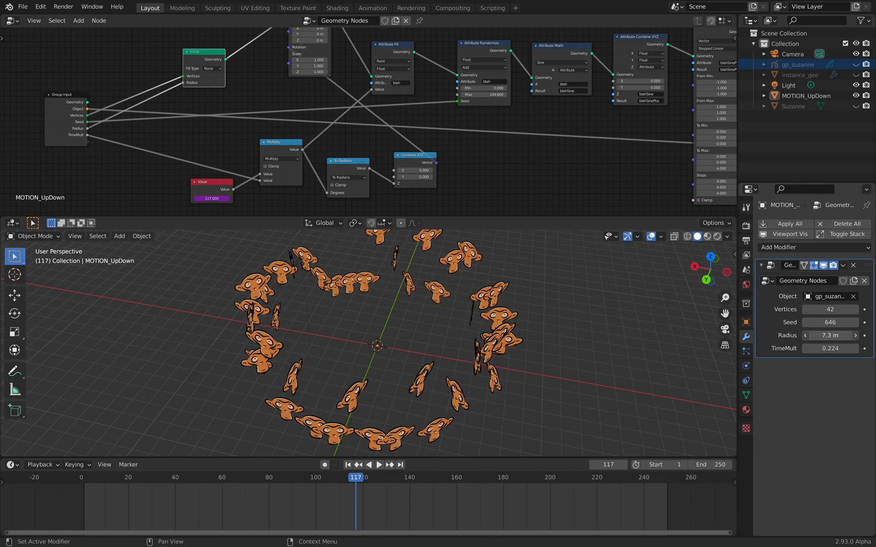
{"action": "left_click_drag", "start_coordinate": [829, 336], "coordinate": [844, 335]}
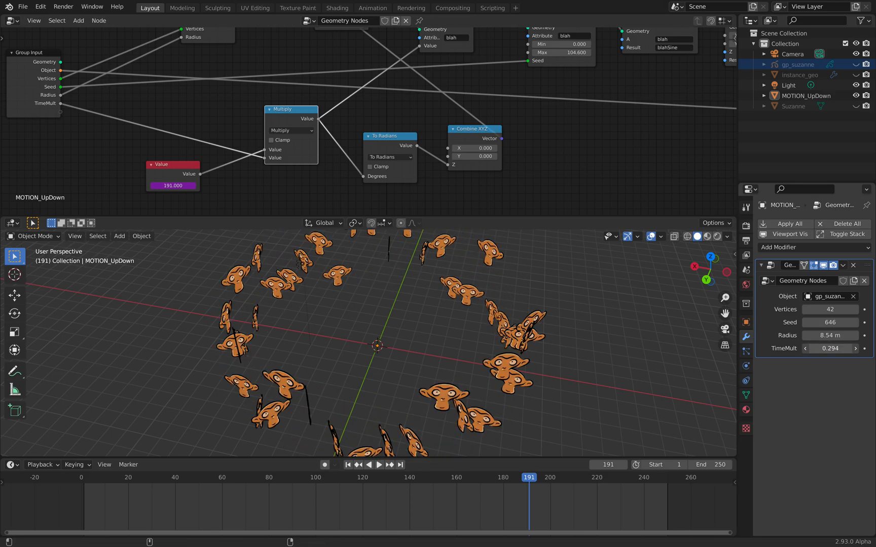
{"action": "left_click", "coordinate": [379, 466]}
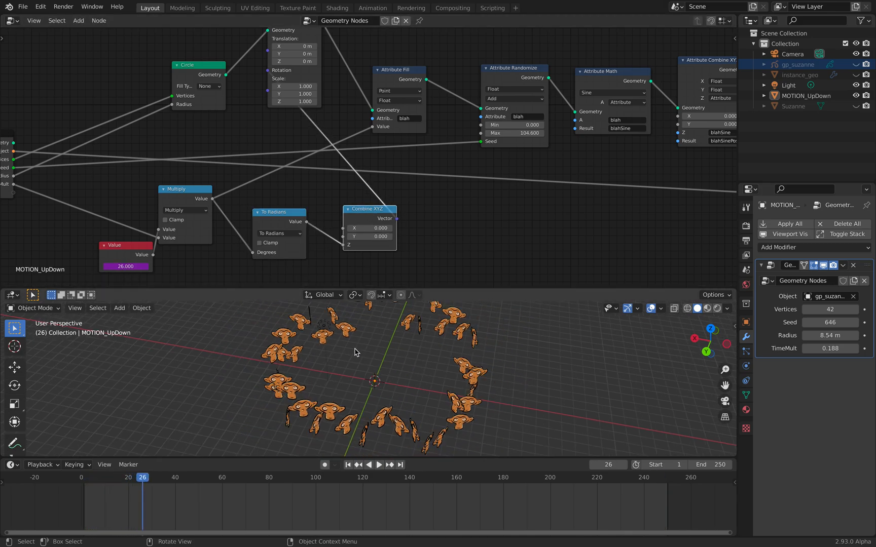
{"action": "left_click", "coordinate": [381, 465]}
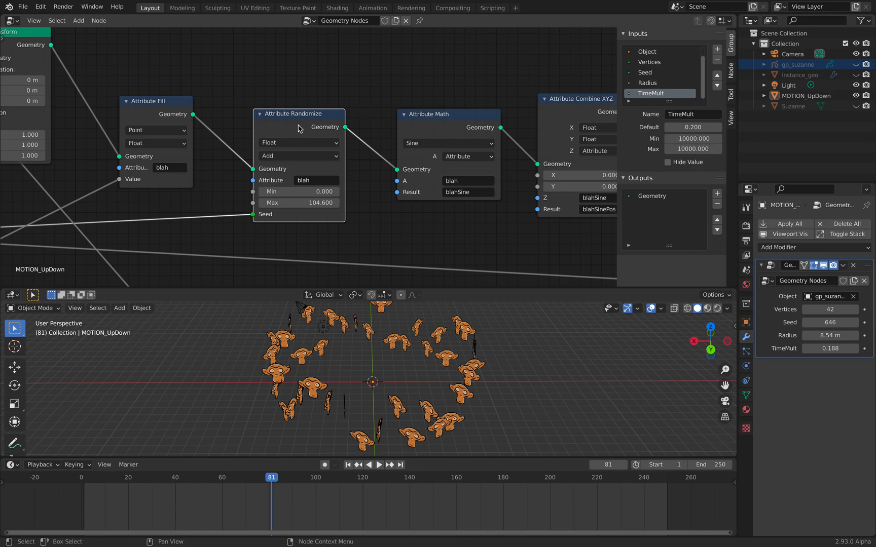
{"action": "mouse_move", "coordinate": [309, 124]}
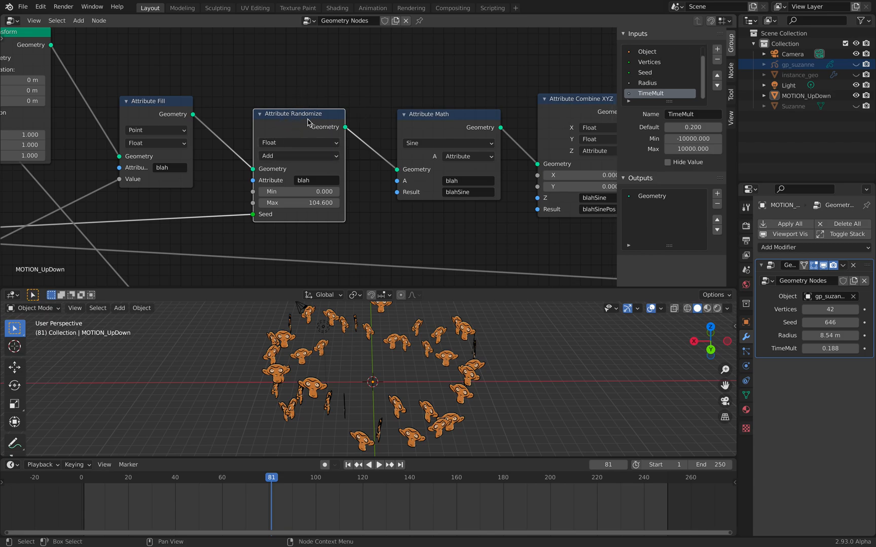
Join the Attribute Randomize node into a new frame and label it 'time with offset'
{"action": "left_click", "coordinate": [98, 20]}
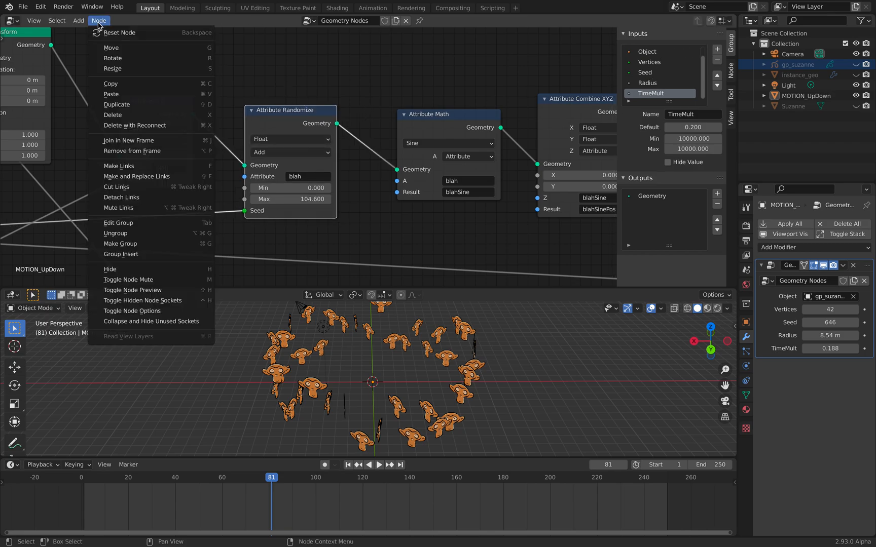
{"action": "left_click", "coordinate": [77, 20]}
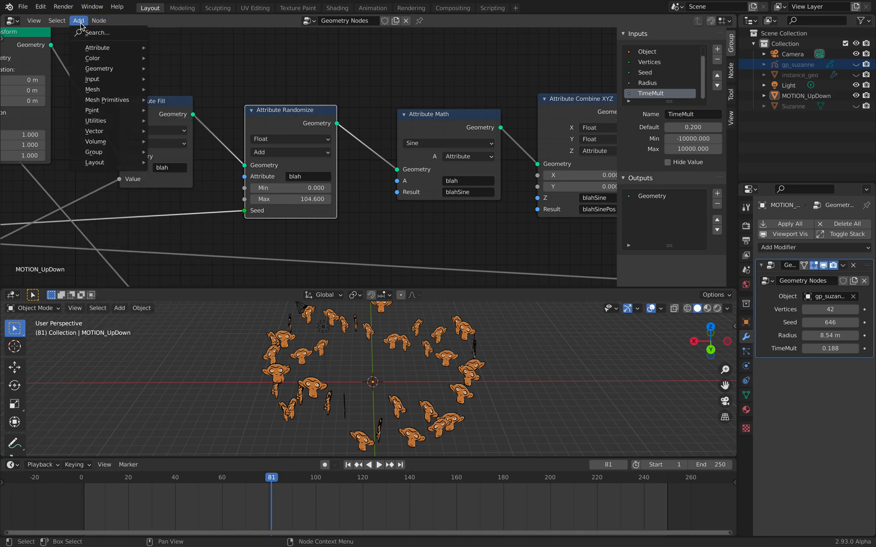
{"action": "left_click", "coordinate": [98, 21]}
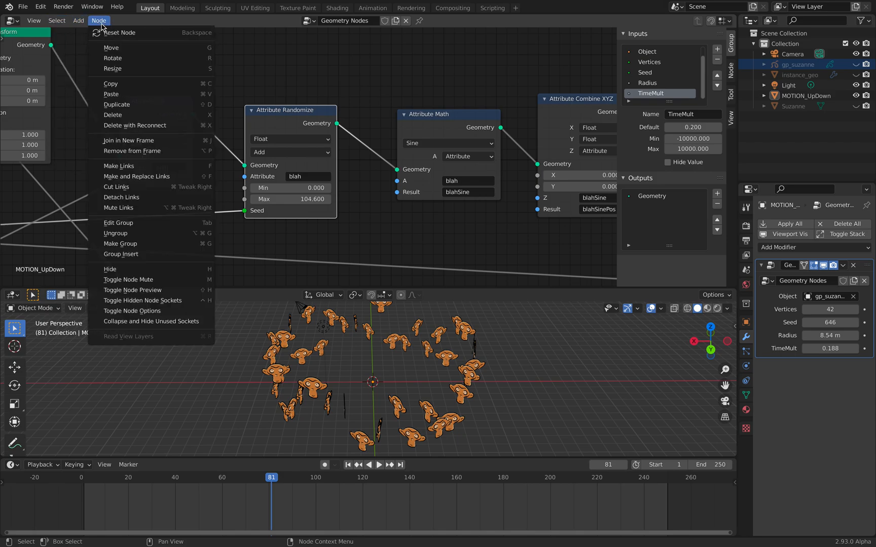
{"action": "mouse_move", "coordinate": [129, 141]}
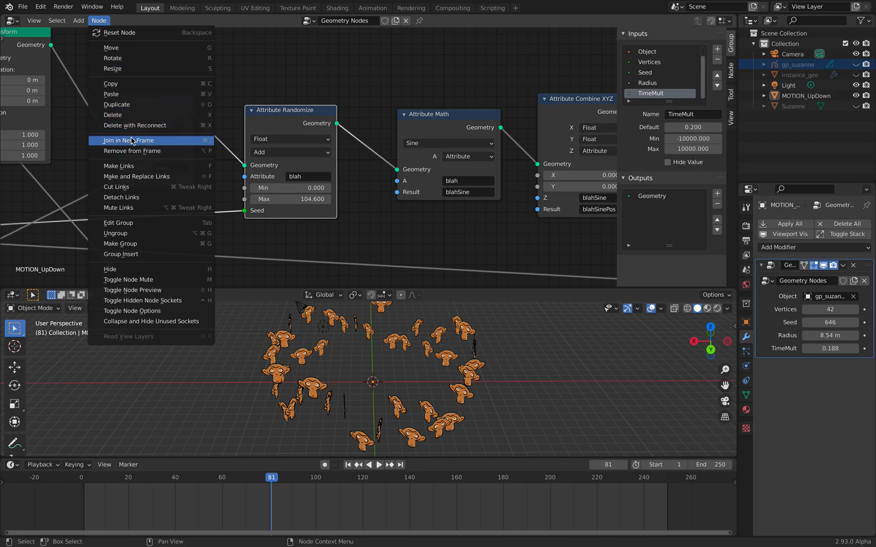
{"action": "left_click", "coordinate": [128, 141]}
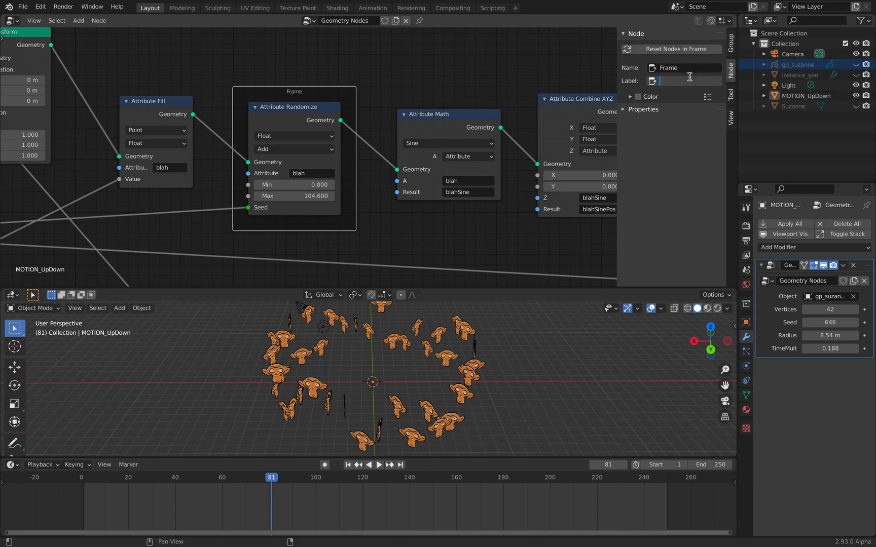
{"action": "type", "text": "time with offset"}
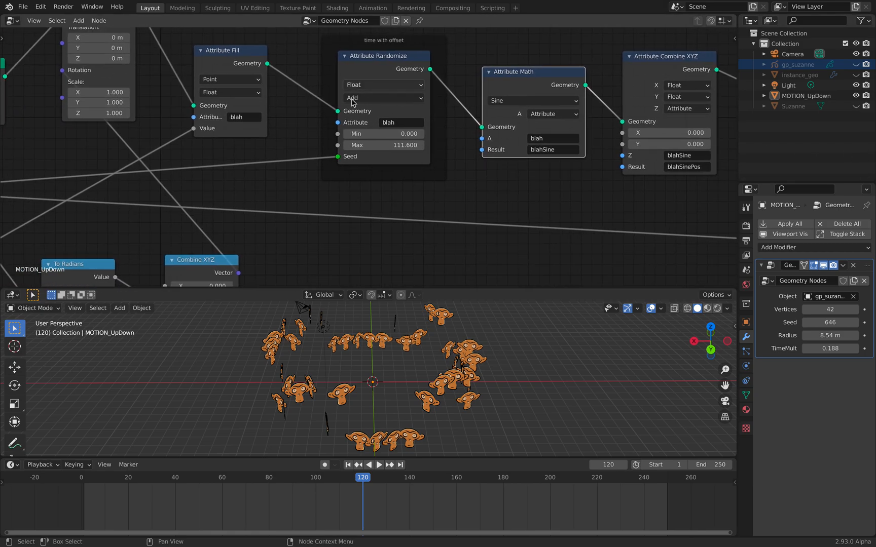
{"action": "mouse_move", "coordinate": [456, 172]}
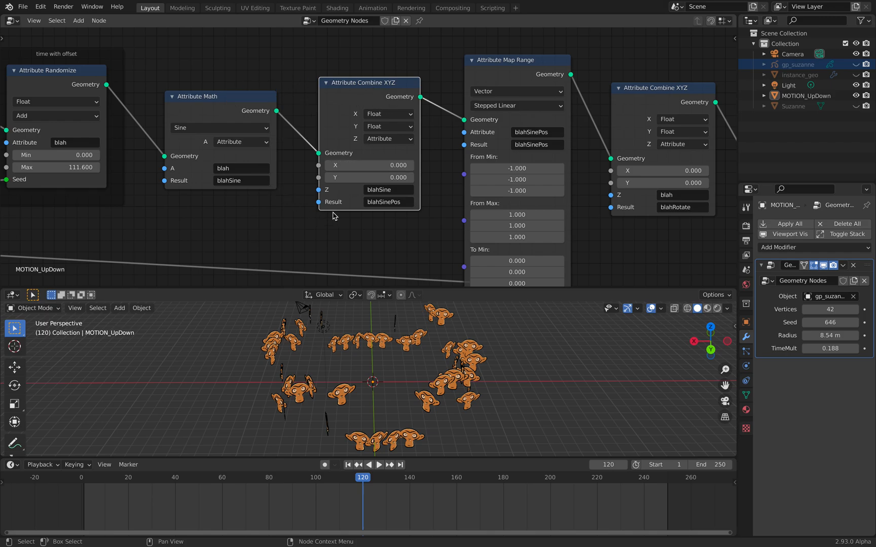
{"action": "mouse_move", "coordinate": [355, 198]}
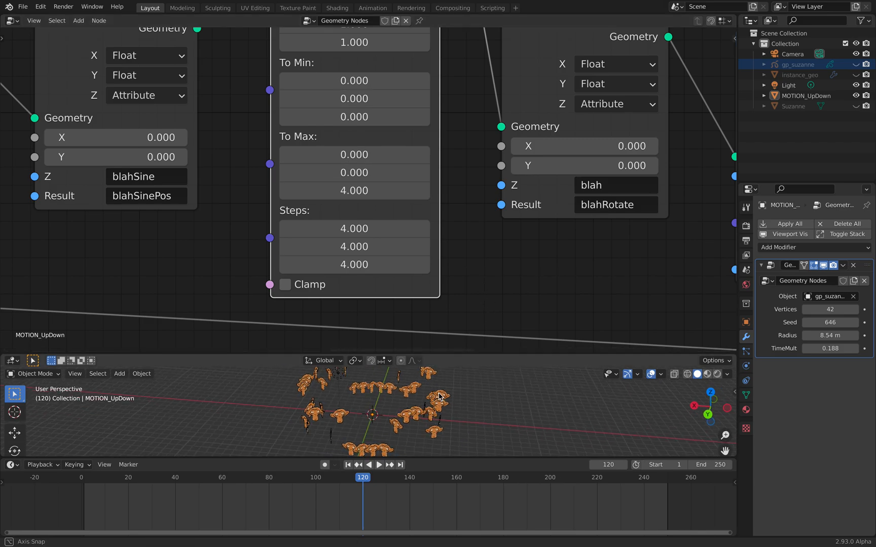
Play the instance animation with an enlarged 3D view and set Map Range interpolation to Linear
{"action": "left_click", "coordinate": [381, 465]}
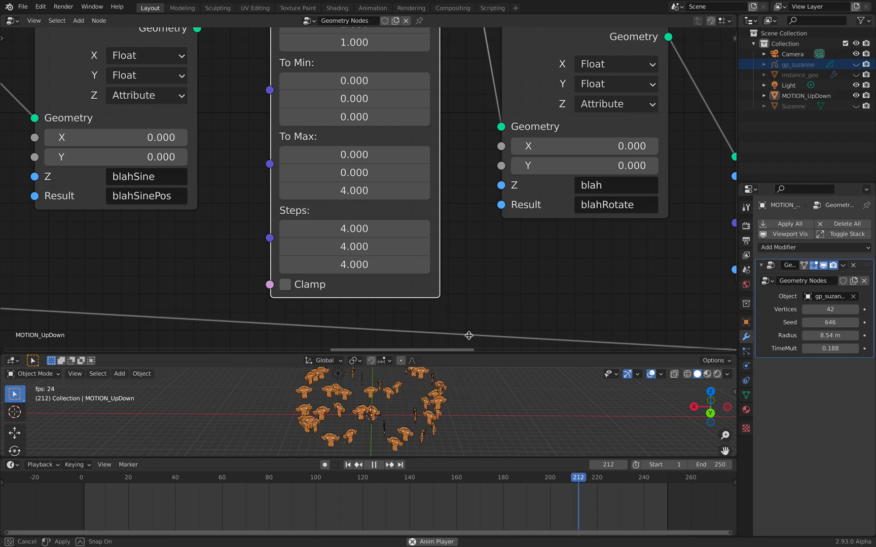
{"action": "left_click", "coordinate": [104, 491]}
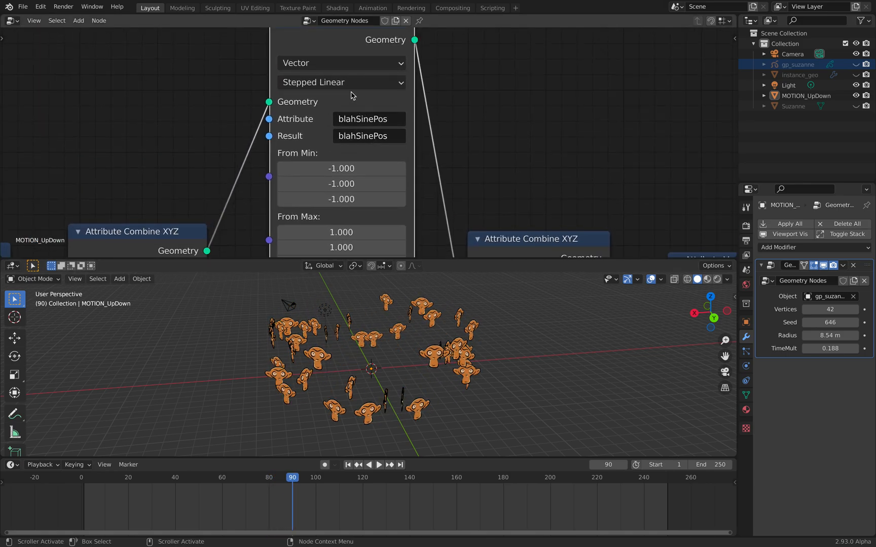
{"action": "left_click", "coordinate": [341, 82]}
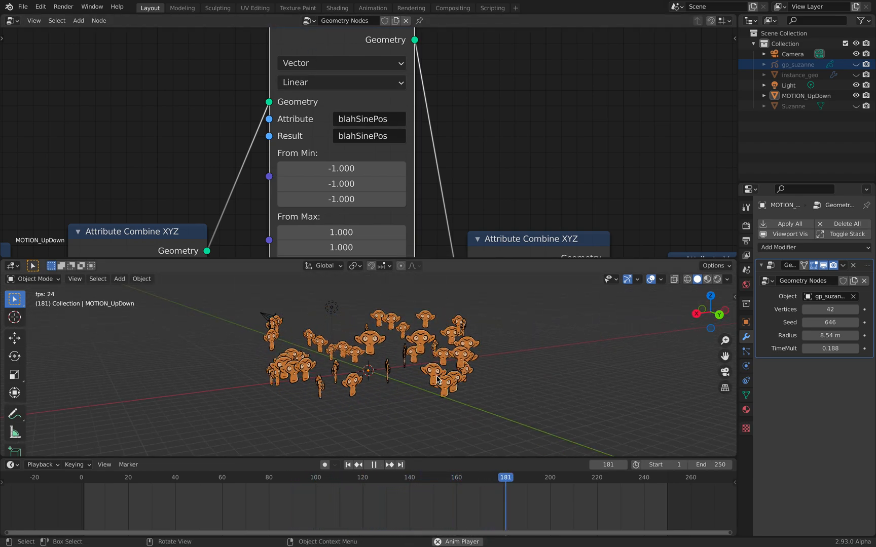
Try Smooth Step then Smoother Step interpolation on the Map Range node and adjust a From Max value
{"action": "left_click", "coordinate": [341, 82]}
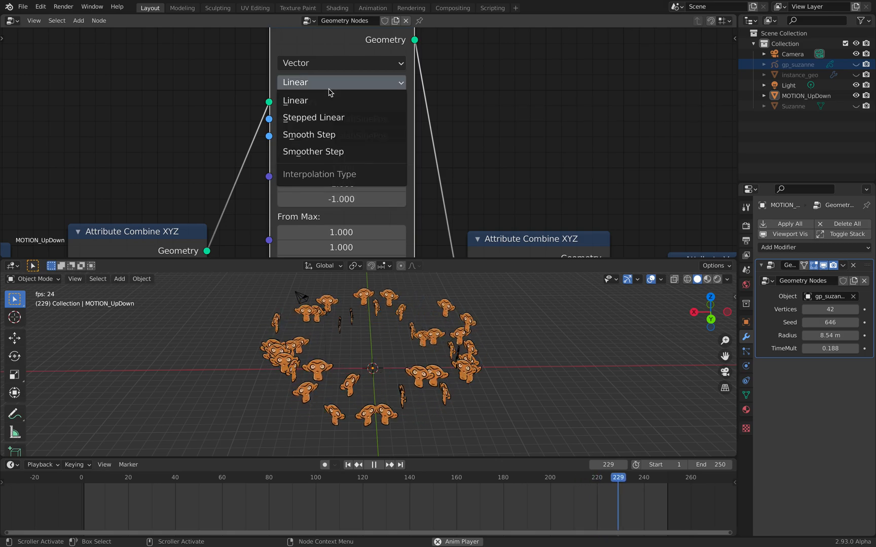
{"action": "left_click", "coordinate": [313, 152]}
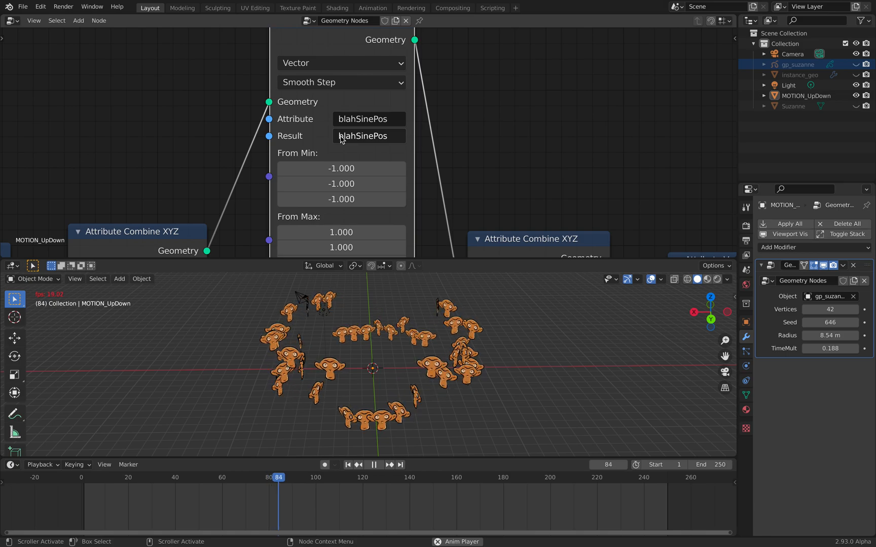
{"action": "left_click", "coordinate": [340, 82]}
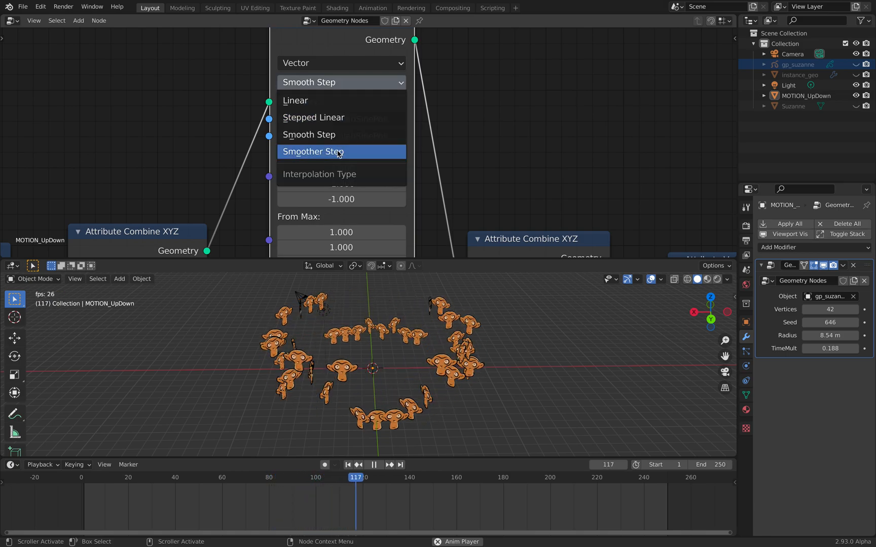
{"action": "left_click", "coordinate": [313, 152]}
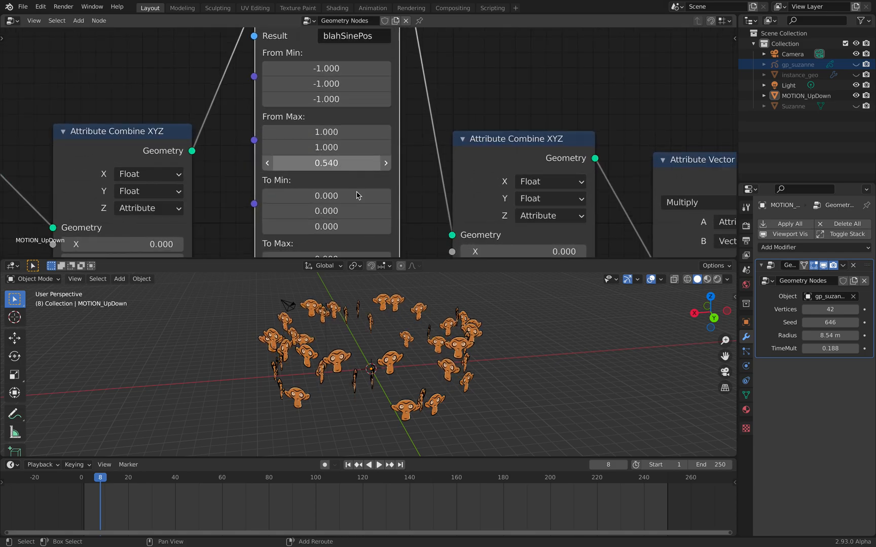
{"action": "left_click", "coordinate": [380, 465]}
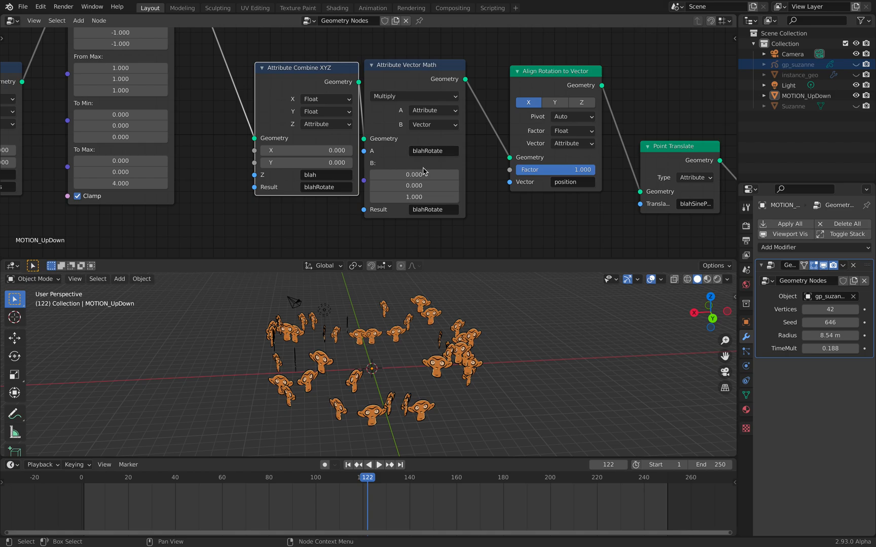
{"action": "mouse_move", "coordinate": [448, 334]}
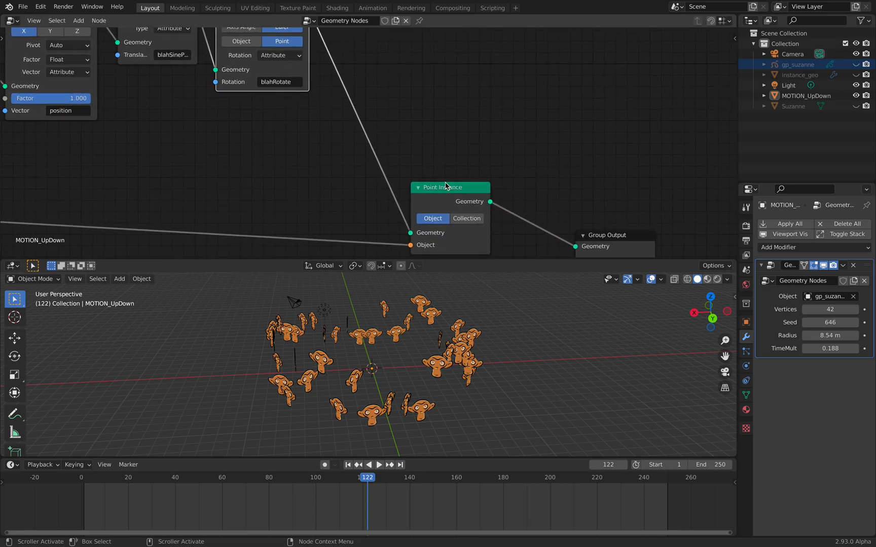
Pan the node editor to bring Point Instance and Group Output into view
{"action": "left_click_drag", "start_coordinate": [447, 188], "coordinate": [366, 53]}
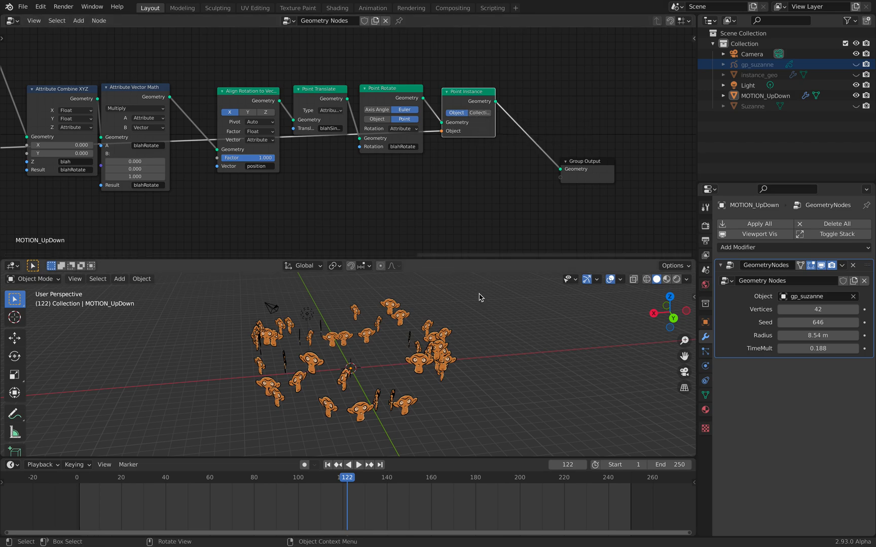
Add a torus and an icosphere to the scene
{"action": "left_click", "coordinate": [752, 106]}
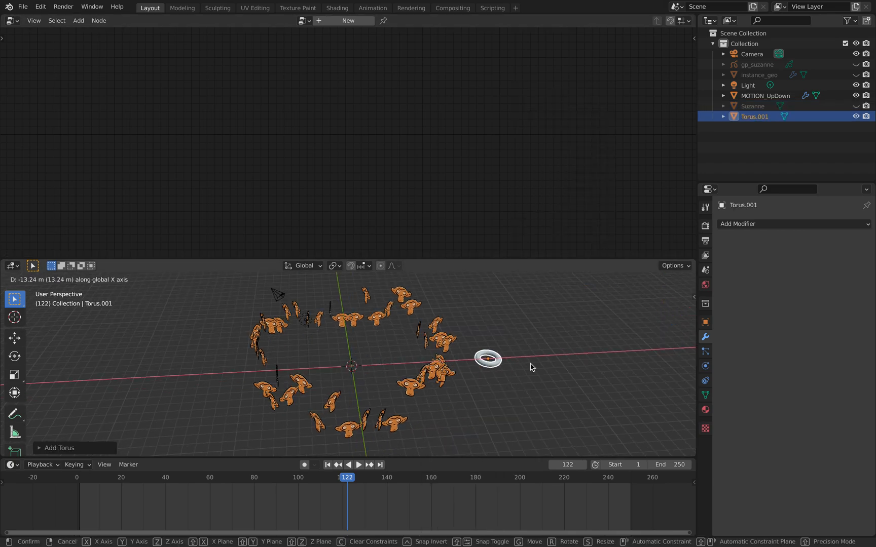
{"action": "left_click", "coordinate": [77, 21]}
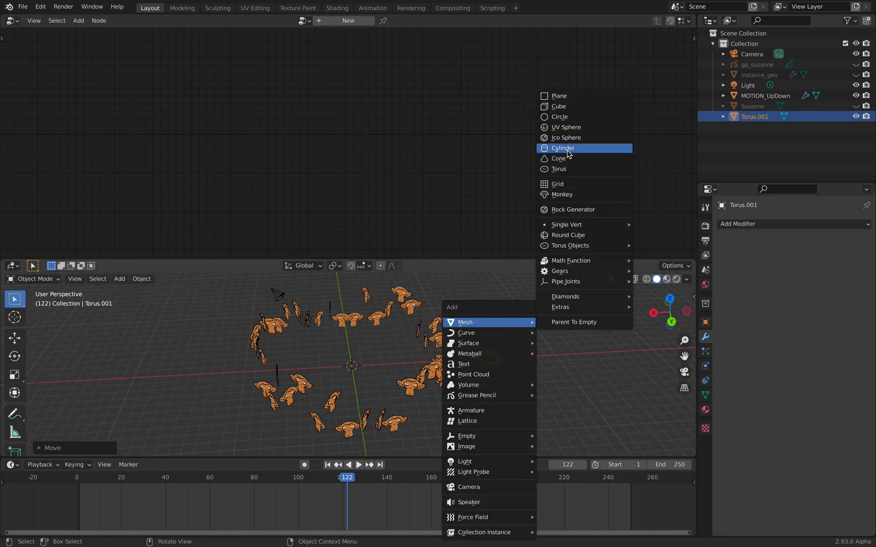
{"action": "left_click", "coordinate": [566, 138]}
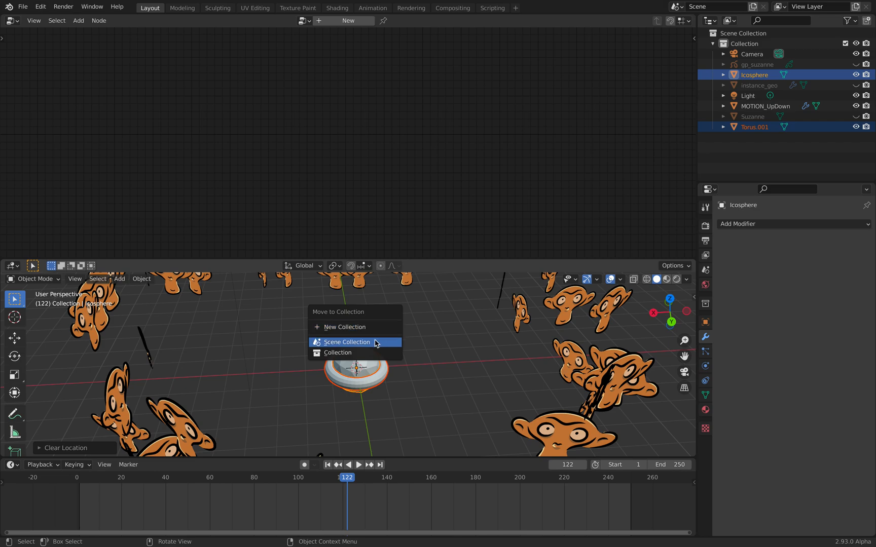
Move both shapes into a new collection named INSTANCE and select MOTION_UpDown
{"action": "left_click", "coordinate": [344, 327]}
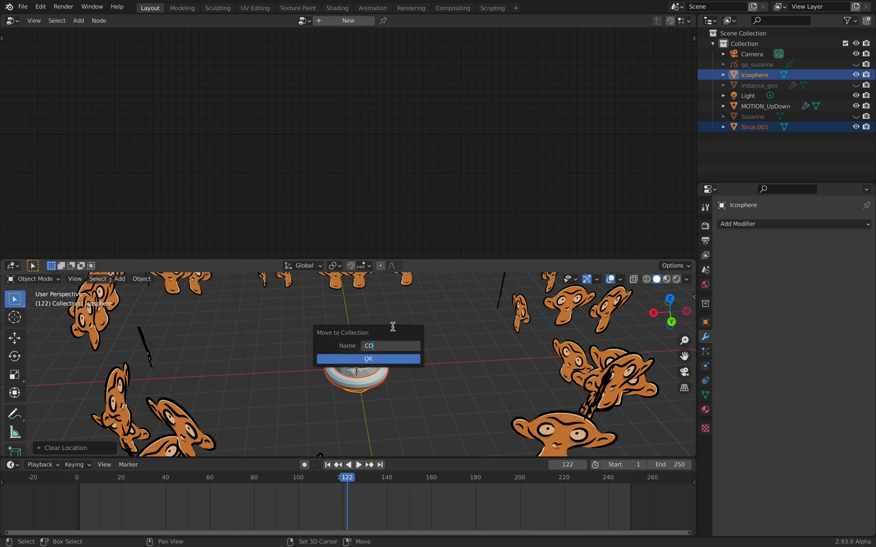
{"action": "key", "text": "BackSpace"}
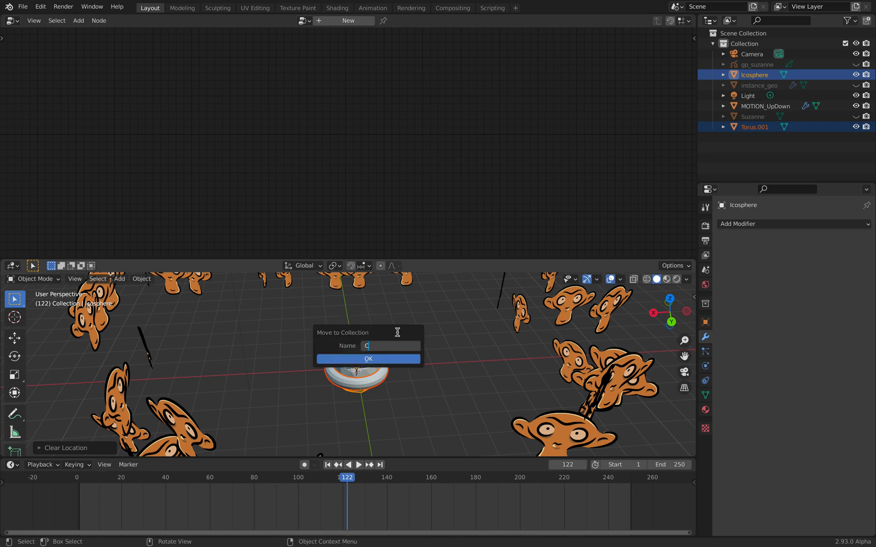
{"action": "type", "text": "INSTANCE"}
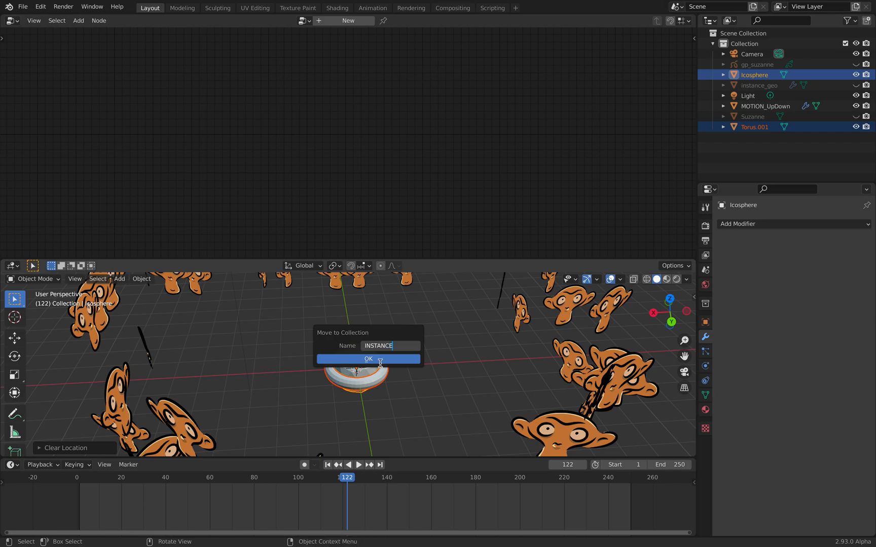
{"action": "left_click", "coordinate": [368, 358]}
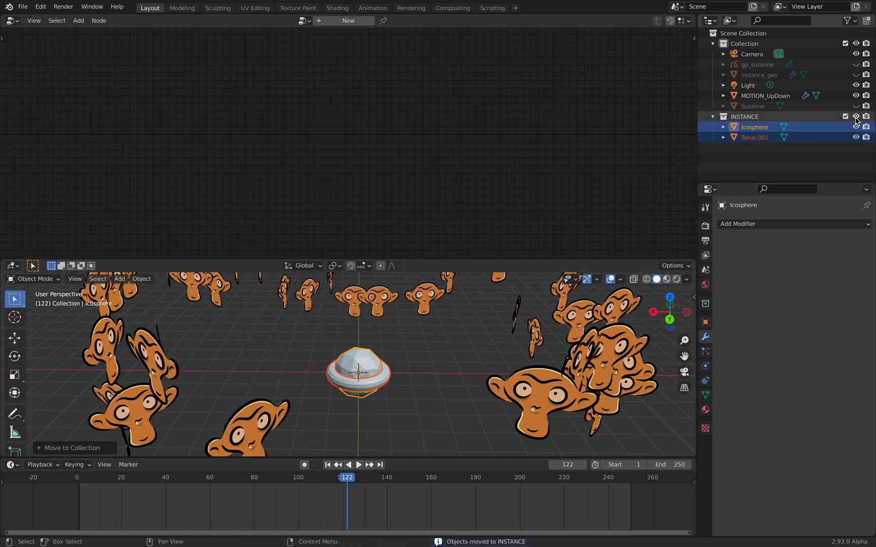
{"action": "left_click", "coordinate": [764, 96]}
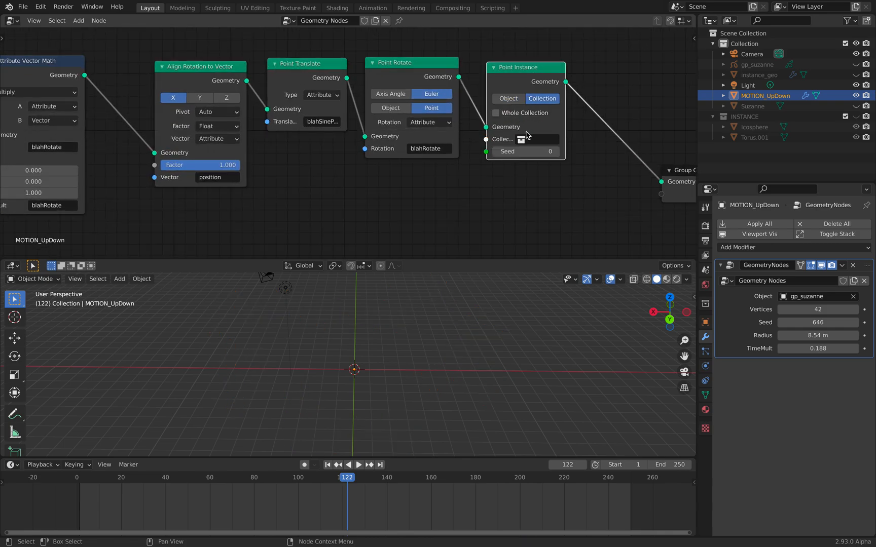
Instance the INSTANCE collection on the points, stop playback and select Torus.001
{"action": "left_click", "coordinate": [533, 139]}
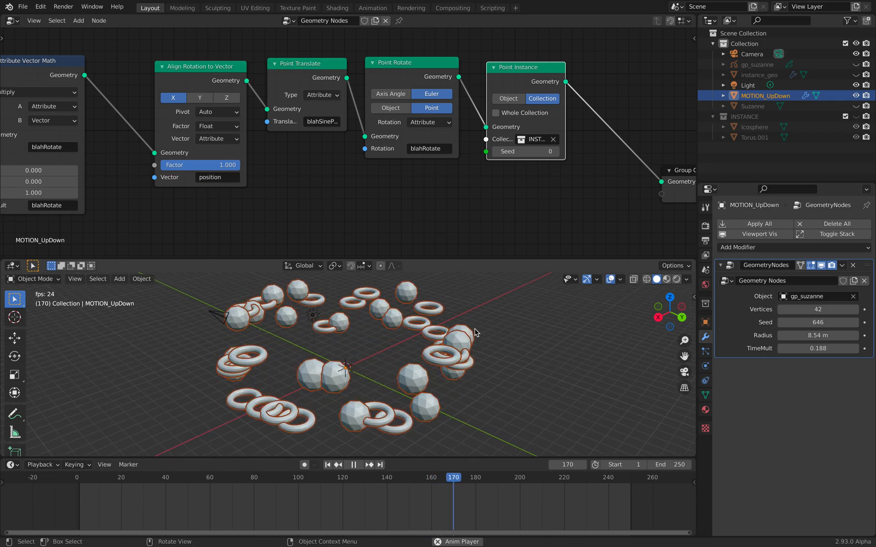
{"action": "left_click", "coordinate": [355, 465]}
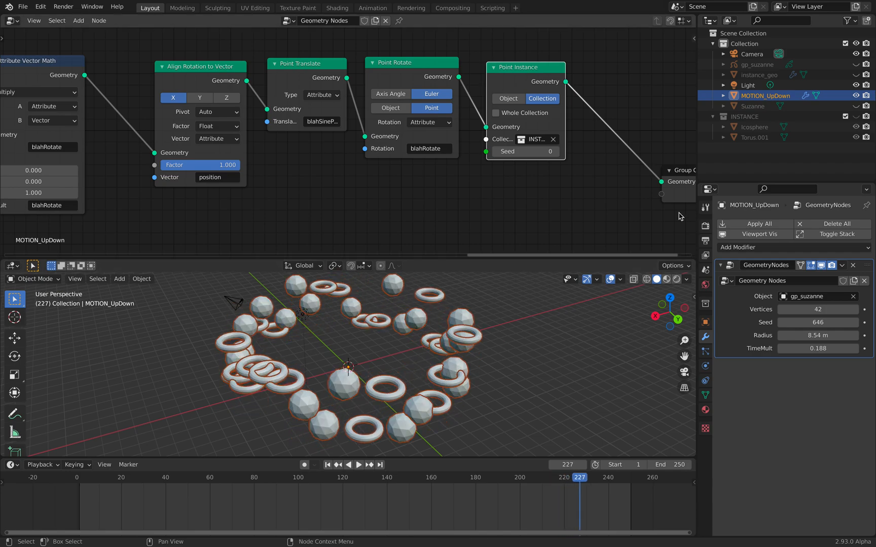
{"action": "left_click", "coordinate": [754, 138]}
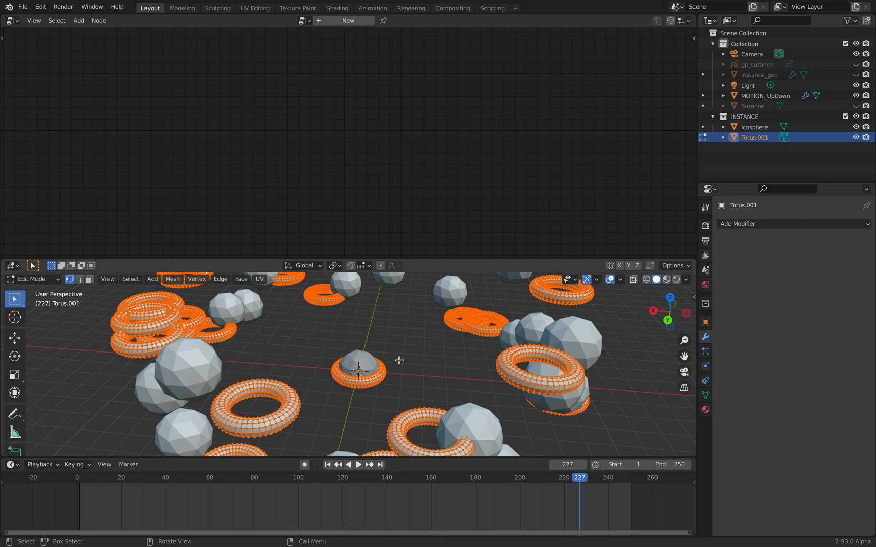
Back in object mode, set MOTION_UpDown's ring to 100 vertices with an 18.2 m radius
{"action": "key", "text": "r"}
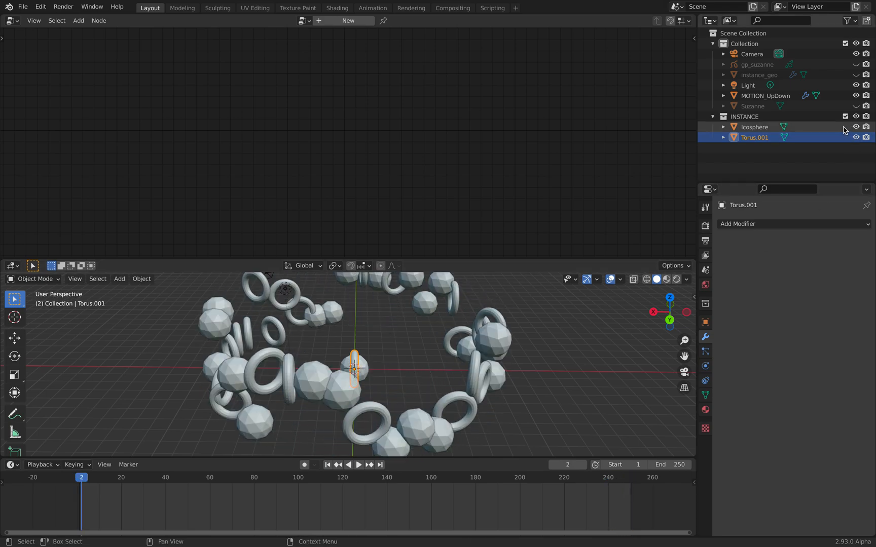
{"action": "left_click", "coordinate": [360, 466]}
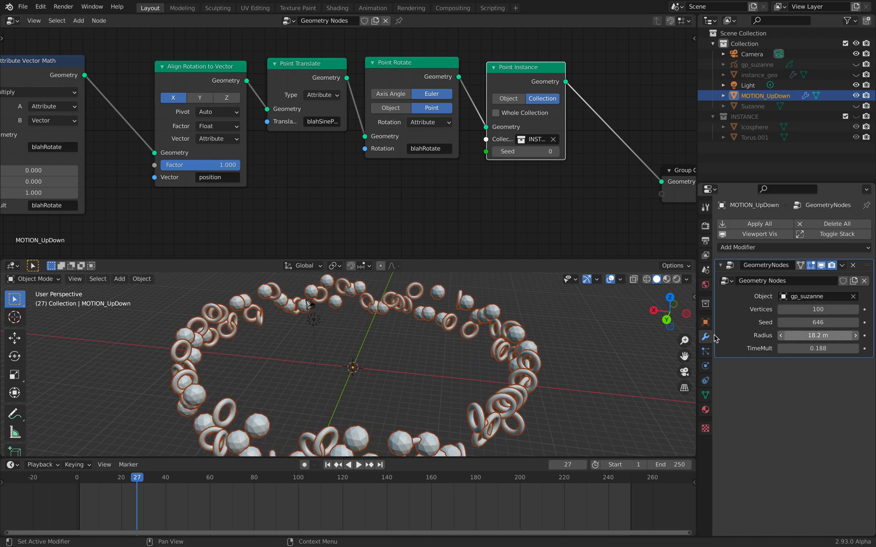
{"action": "left_click", "coordinate": [359, 465]}
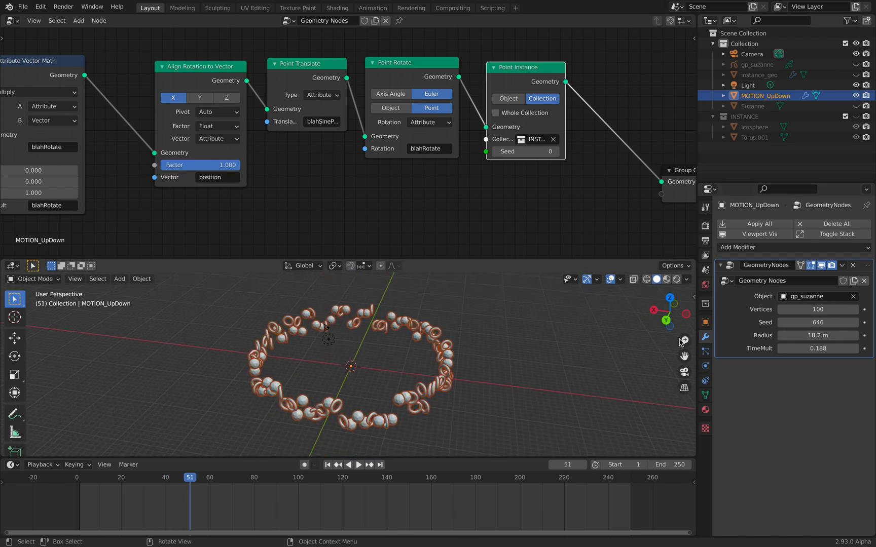
{"action": "left_click", "coordinate": [818, 309]}
{"action": "type", "text": "40"}
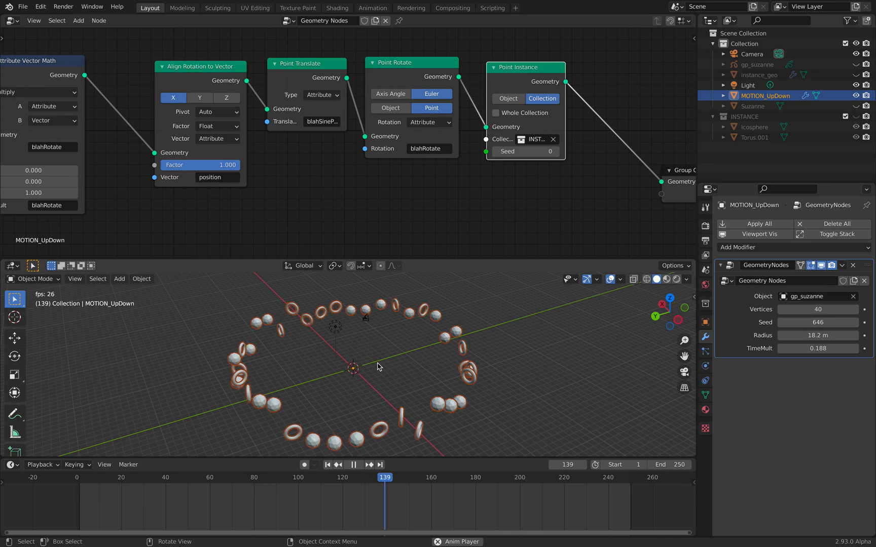
Stop the animation preview of the 40-instance ring before saving suzanne_geo_007.blend
{"action": "left_click", "coordinate": [357, 465]}
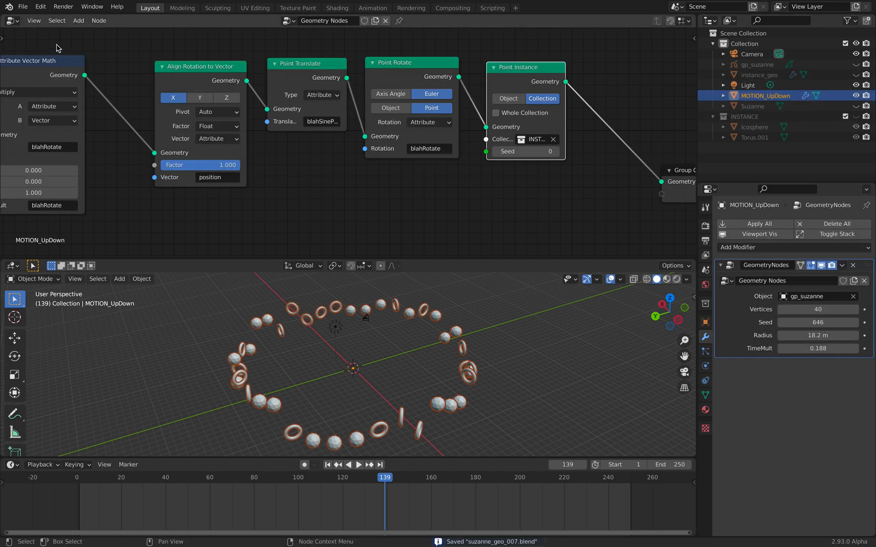
Start the Alembic export of the scene as suzanne_geo_007.abc
{"action": "left_click", "coordinate": [23, 7]}
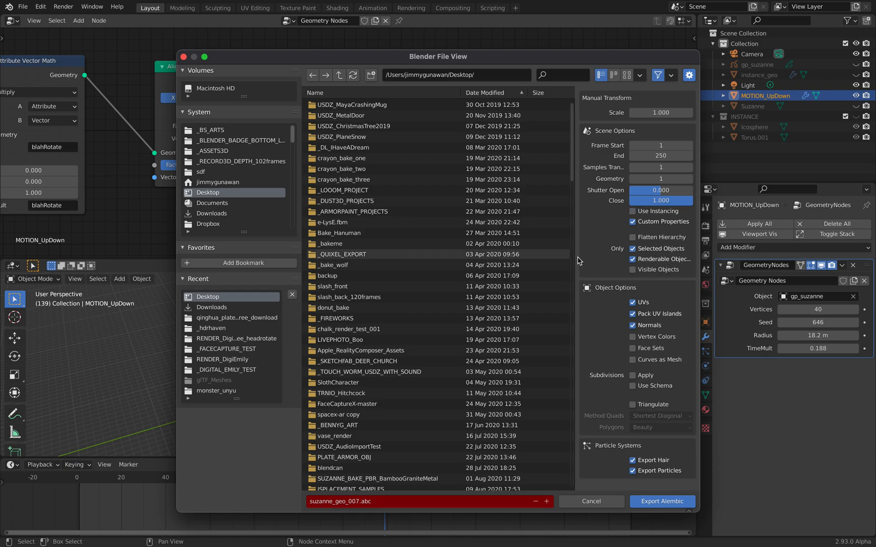
{"action": "mouse_move", "coordinate": [663, 506]}
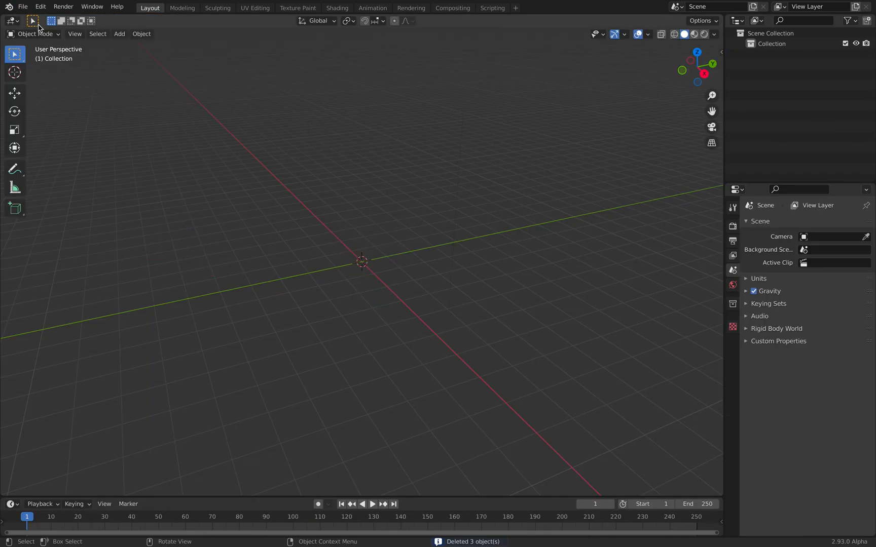
{"action": "mouse_move", "coordinate": [302, 203]}
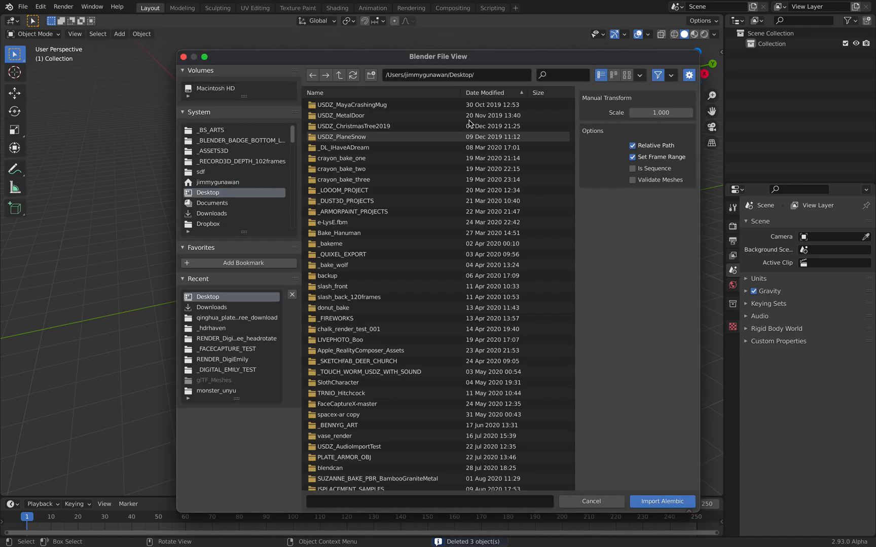
Choose suzanne_geo_007.abc on the Desktop for Alembic import
{"action": "scroll", "scroll_direction": "down", "scroll_amount": 3}
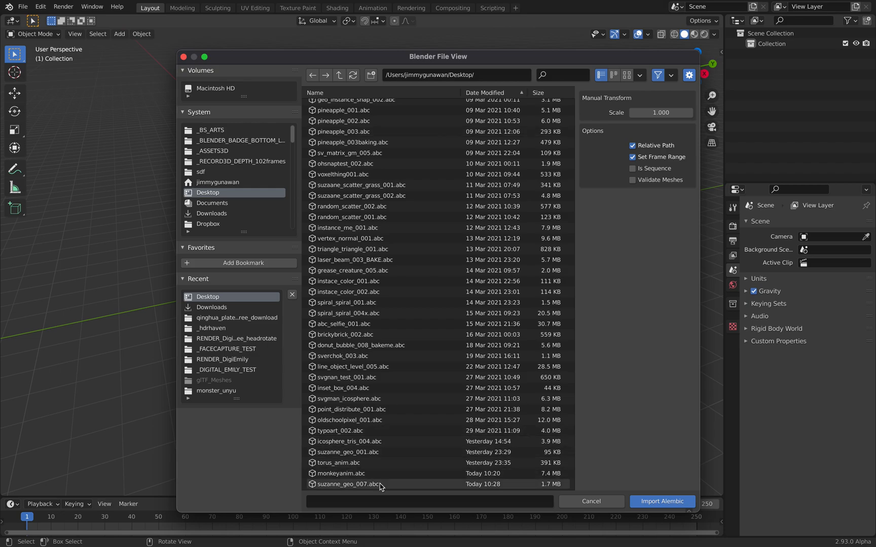
{"action": "left_click", "coordinate": [662, 501]}
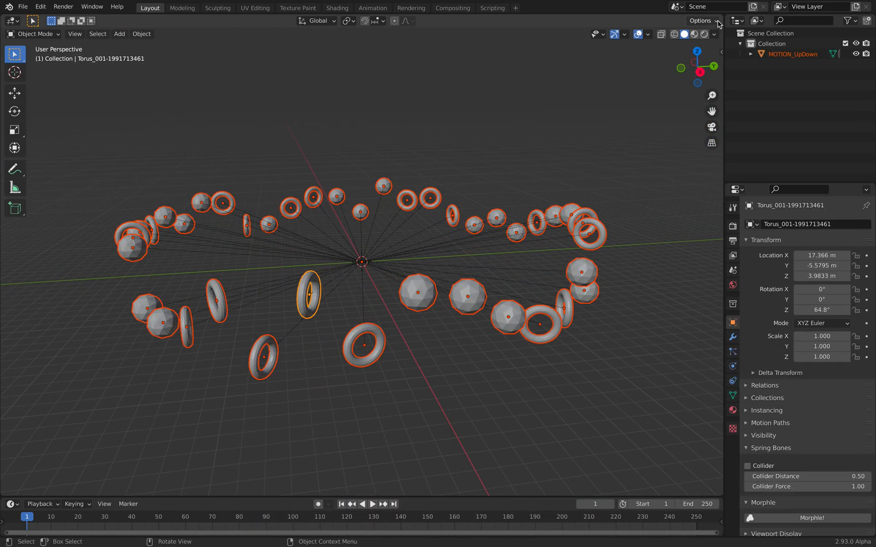
Show the imported torus's constraints, revealing the Transform Cache linked to suzanne_geo_007.abc
{"action": "left_click", "coordinate": [733, 338]}
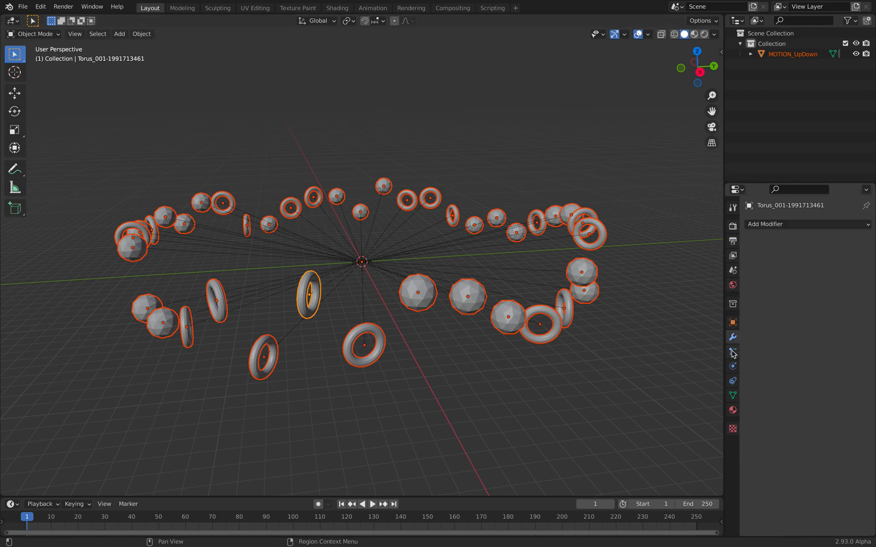
{"action": "left_click", "coordinate": [733, 352]}
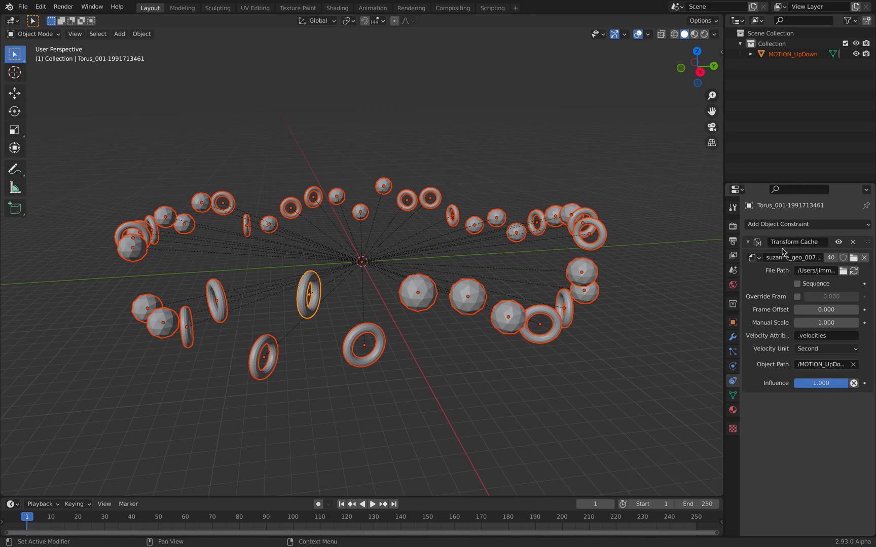
{"action": "mouse_move", "coordinate": [782, 246]}
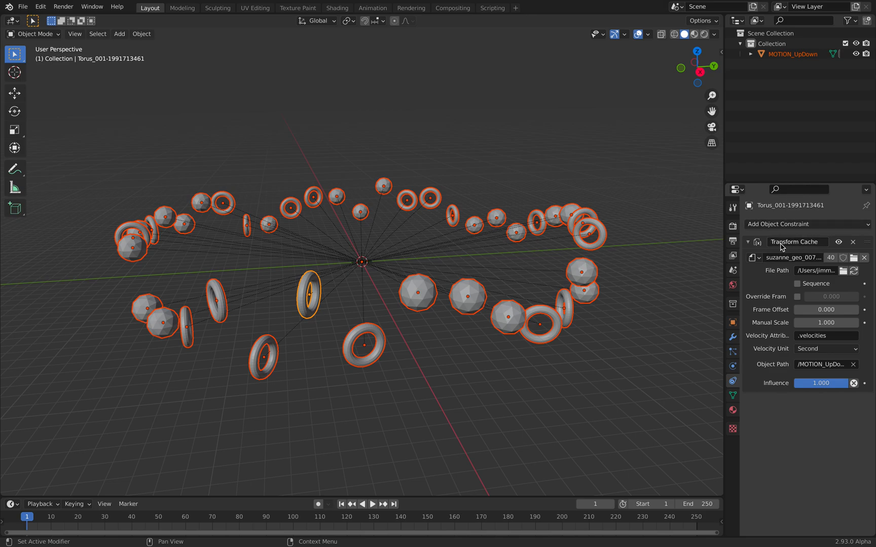
{"action": "mouse_move", "coordinate": [800, 242]}
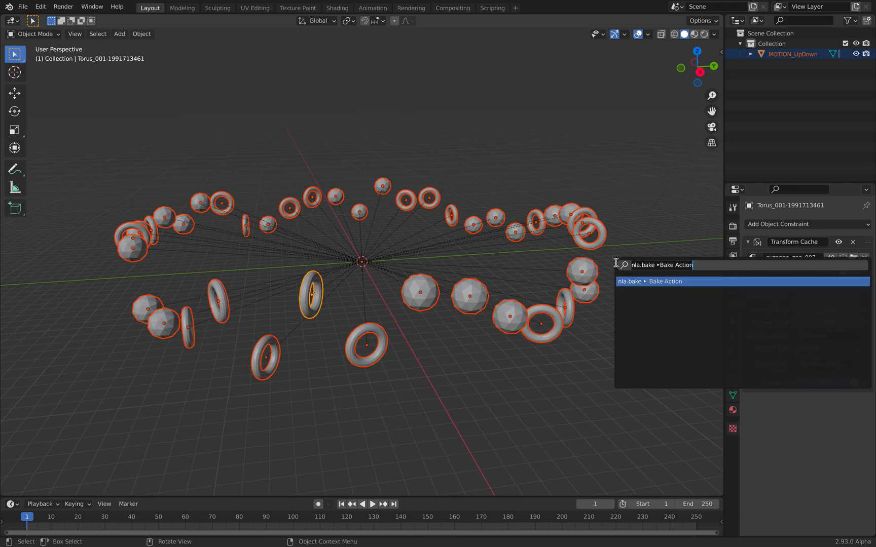
Run Bake Action with visual keying, baking object keyframes over frames 1–250
{"action": "left_click", "coordinate": [665, 282]}
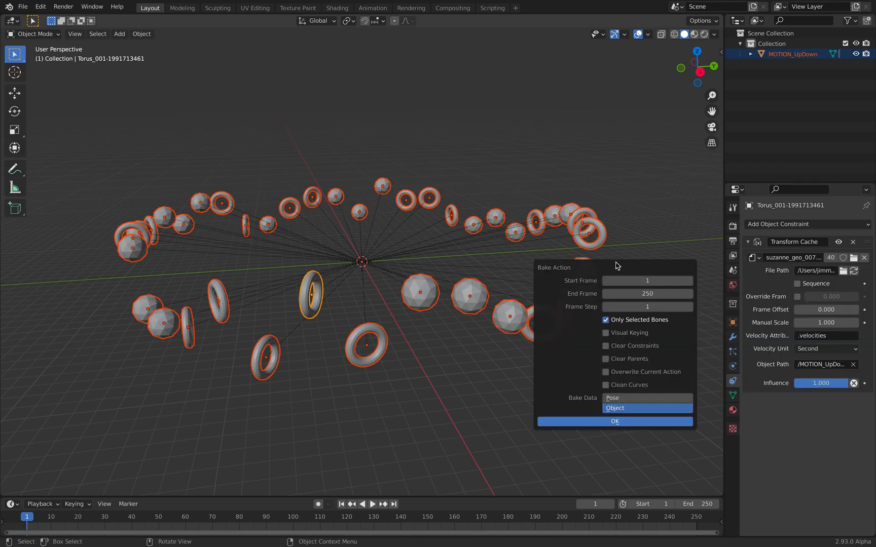
{"action": "left_click", "coordinate": [605, 332]}
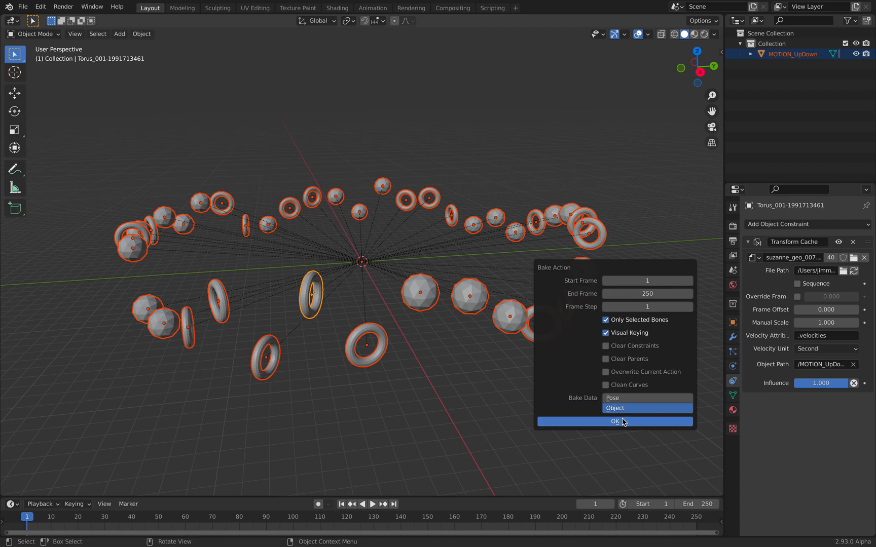
{"action": "mouse_move", "coordinate": [706, 79]}
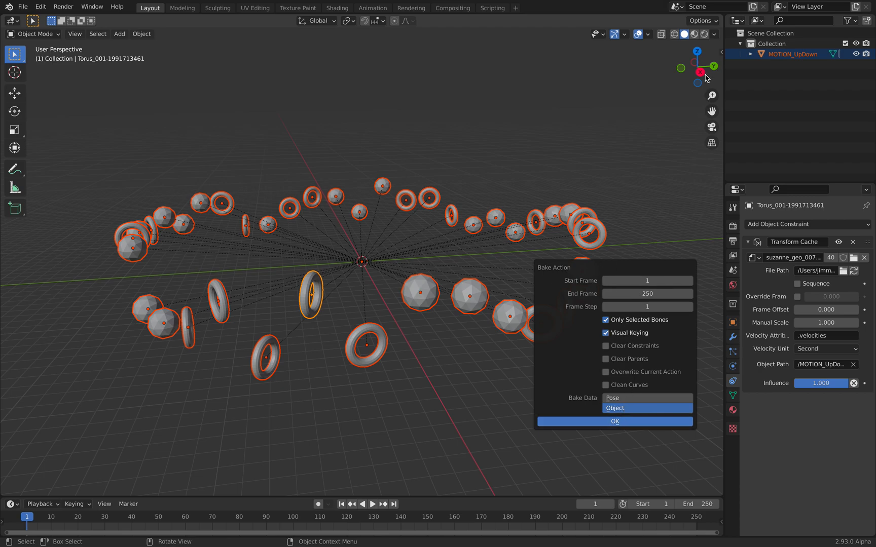
{"action": "left_click", "coordinate": [615, 422]}
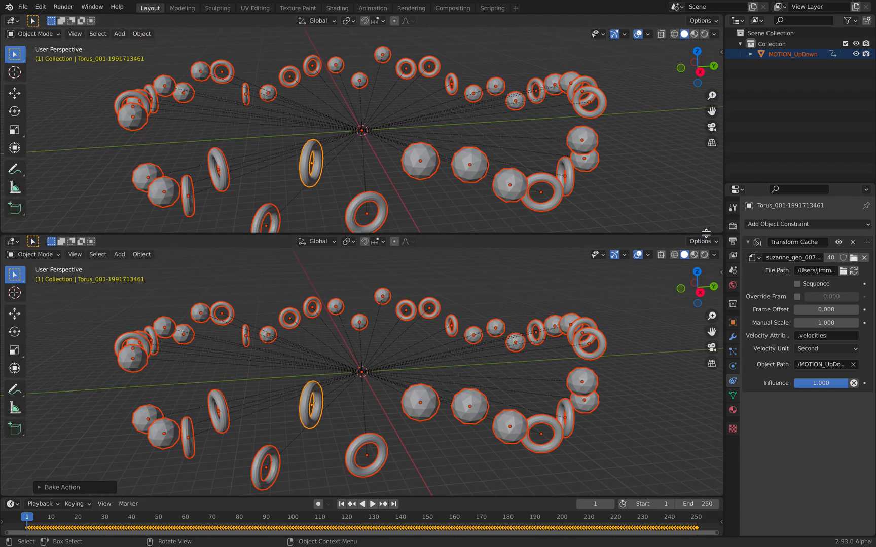
{"action": "left_click", "coordinate": [11, 21]}
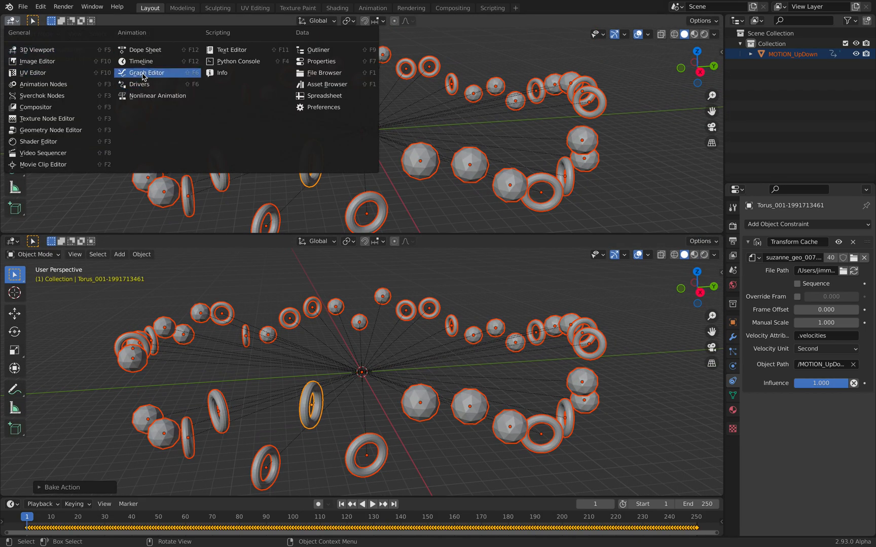
{"action": "left_click", "coordinate": [145, 73]}
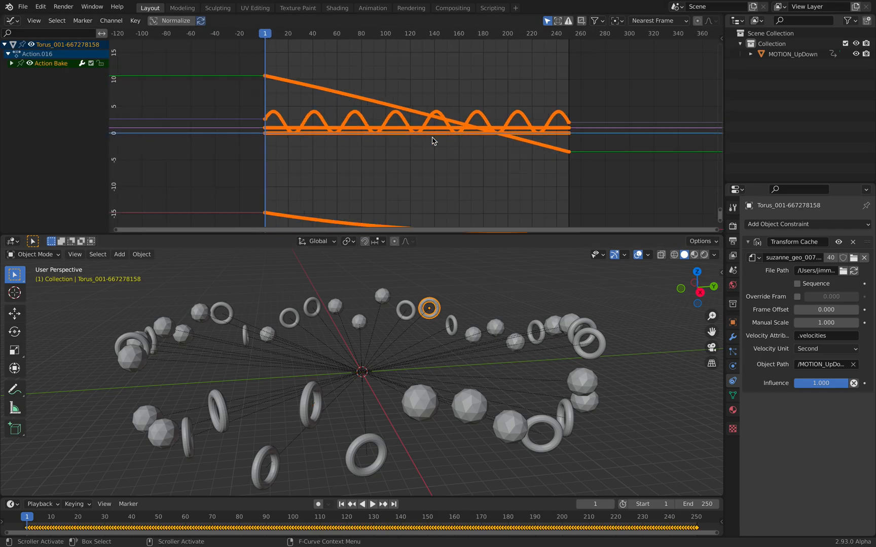
{"action": "left_click", "coordinate": [554, 326]}
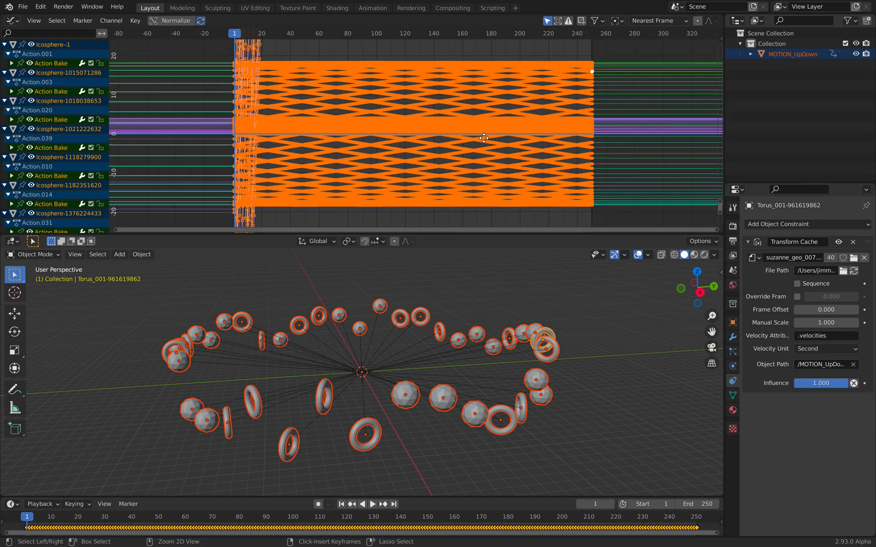
{"action": "left_click", "coordinate": [420, 315]}
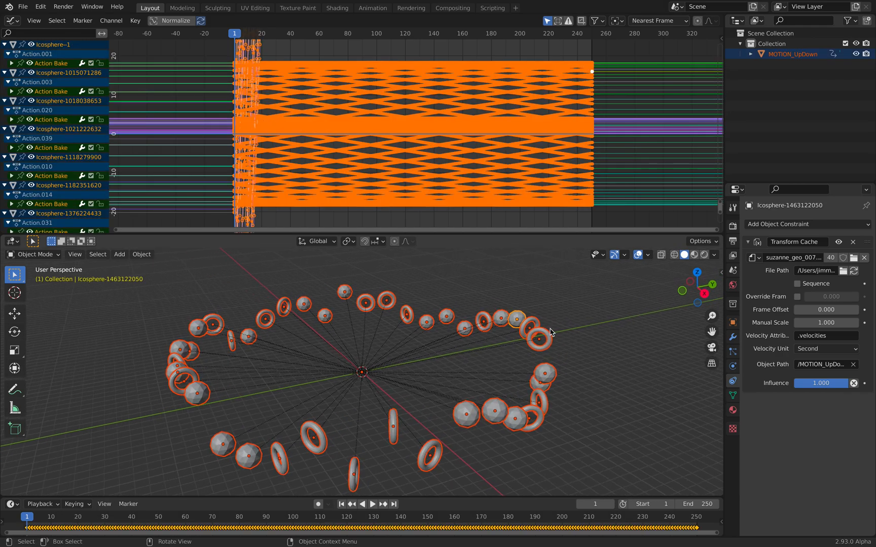
{"action": "mouse_move", "coordinate": [541, 309]}
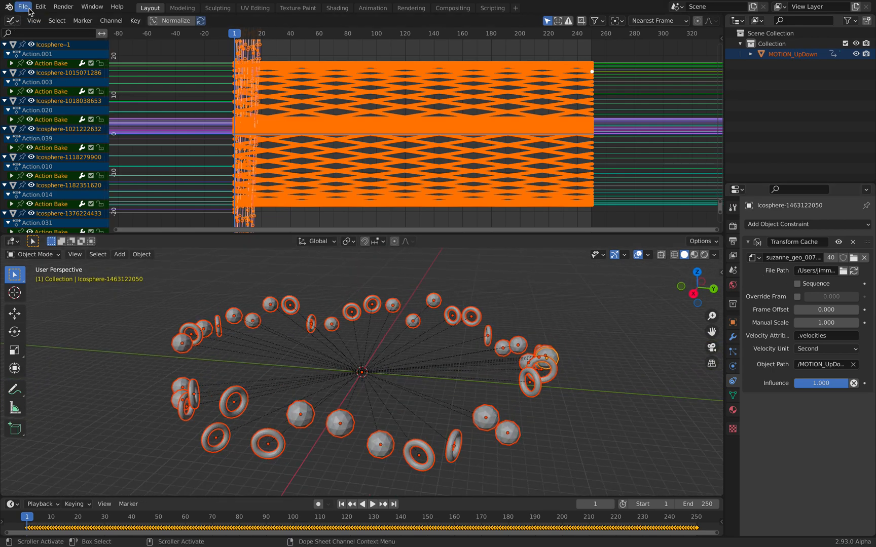
Reopen suzanne_geo_007.blend without saving and save it as suzanne_geo_008.blend
{"action": "left_click", "coordinate": [25, 8]}
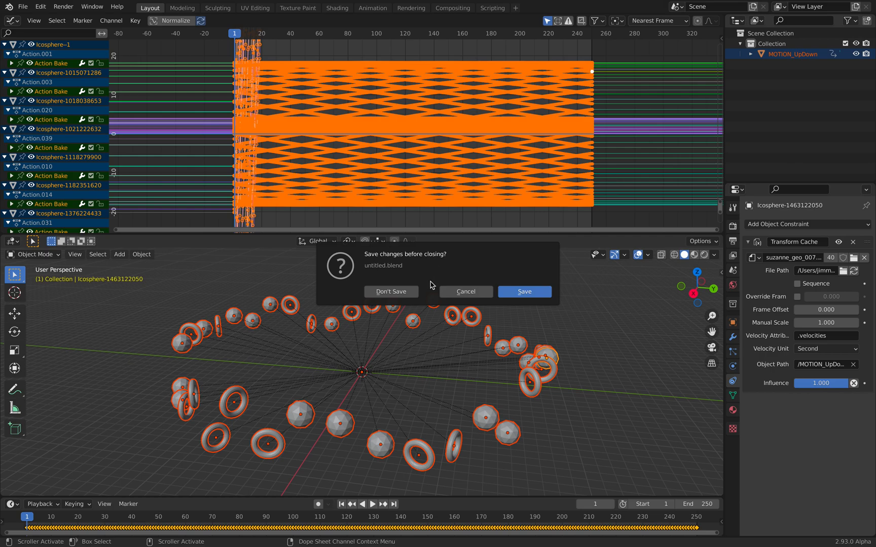
{"action": "left_click", "coordinate": [20, 7]}
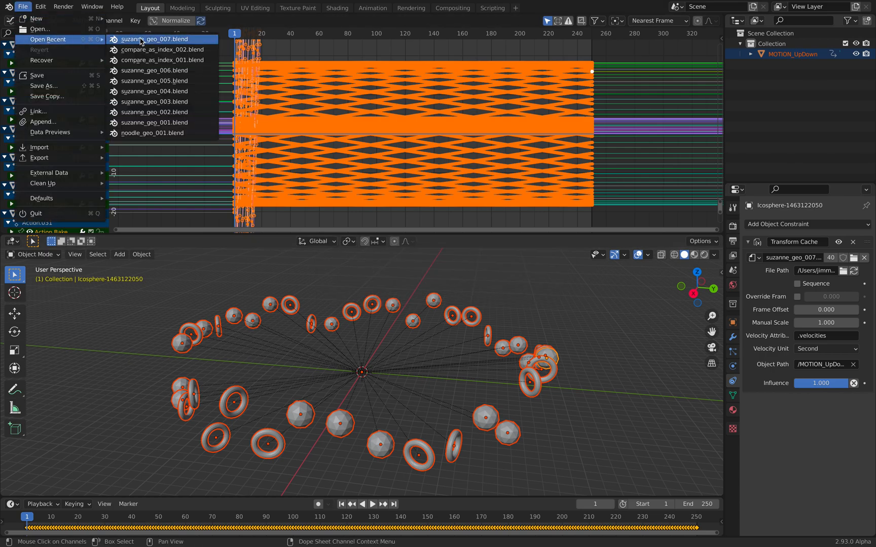
{"action": "left_click", "coordinate": [147, 39]}
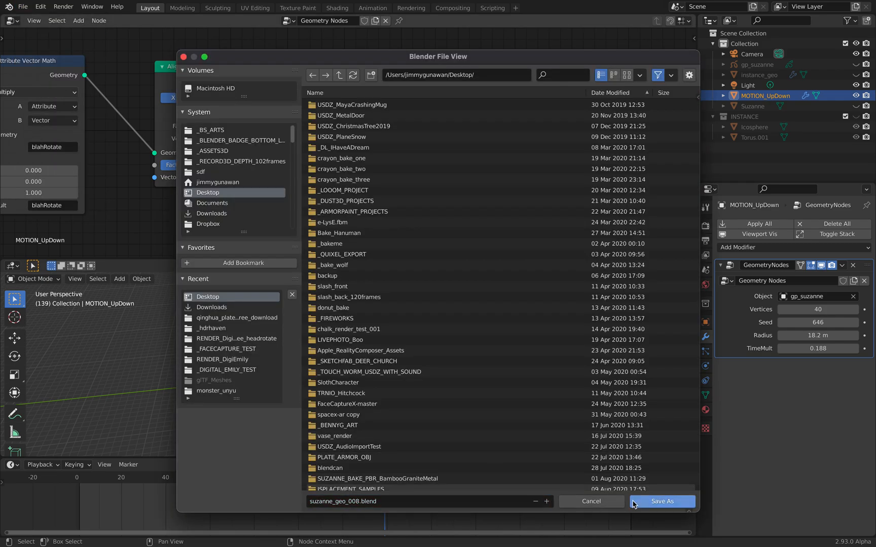
{"action": "left_click", "coordinate": [662, 500]}
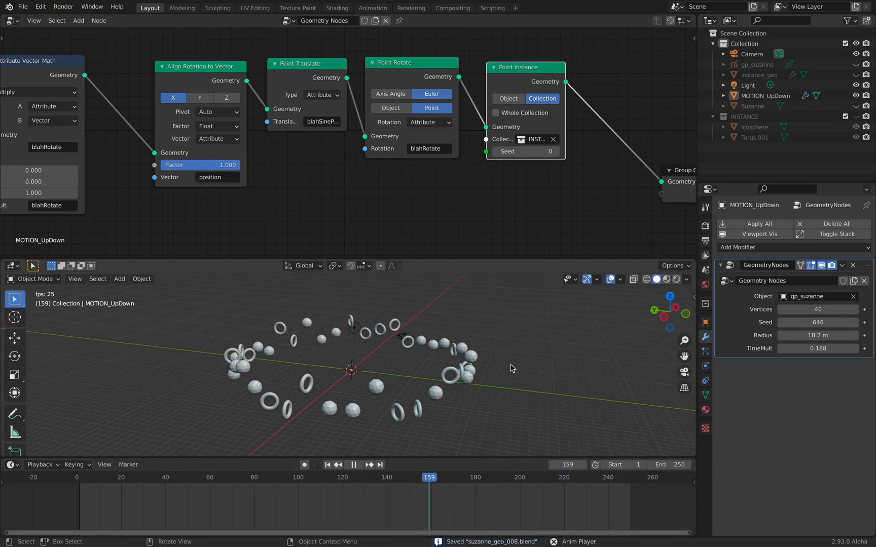
Play the monkey-ring animation and search 'tex' to add an Attribute Sample Texture node
{"action": "left_click", "coordinate": [348, 465]}
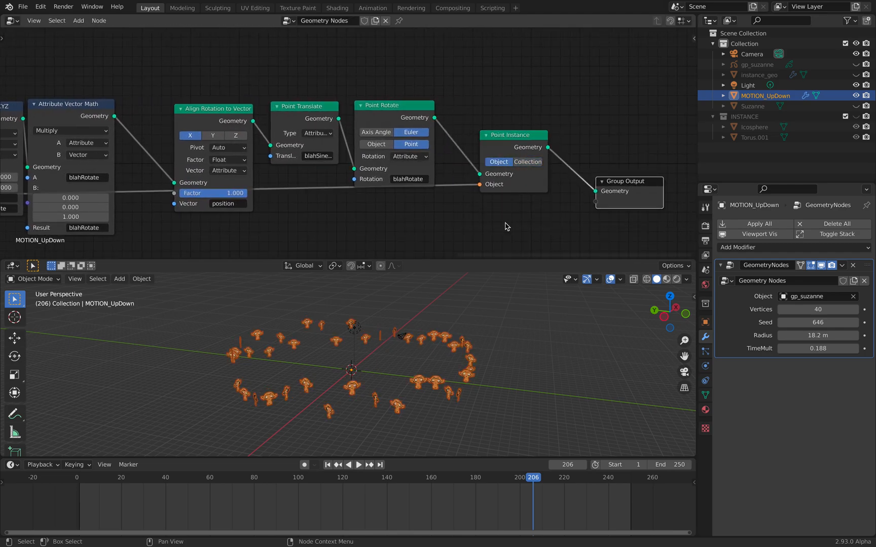
{"action": "left_click", "coordinate": [361, 465]}
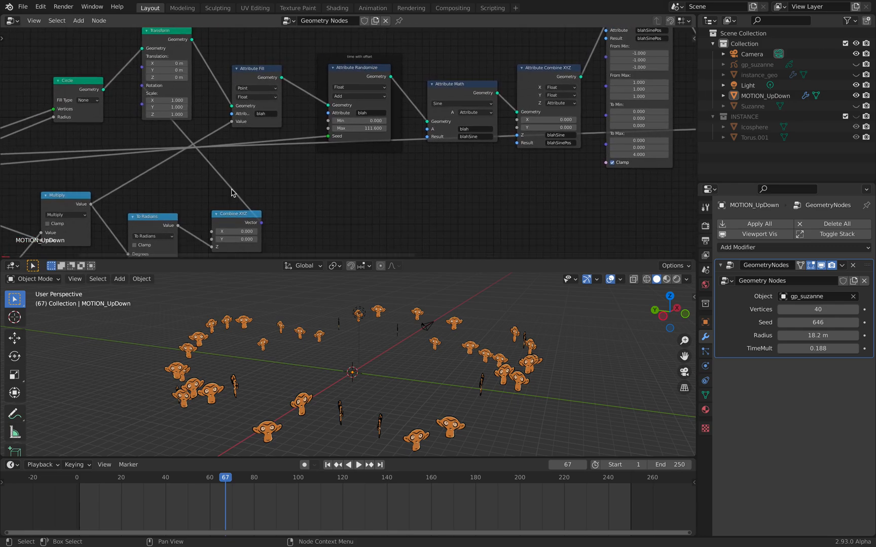
{"action": "left_click", "coordinate": [357, 465]}
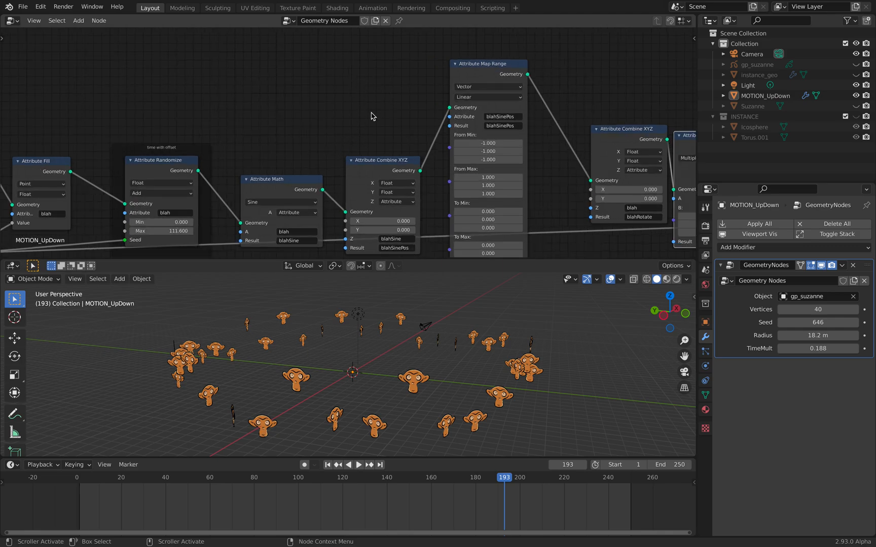
{"action": "left_click", "coordinate": [362, 465]}
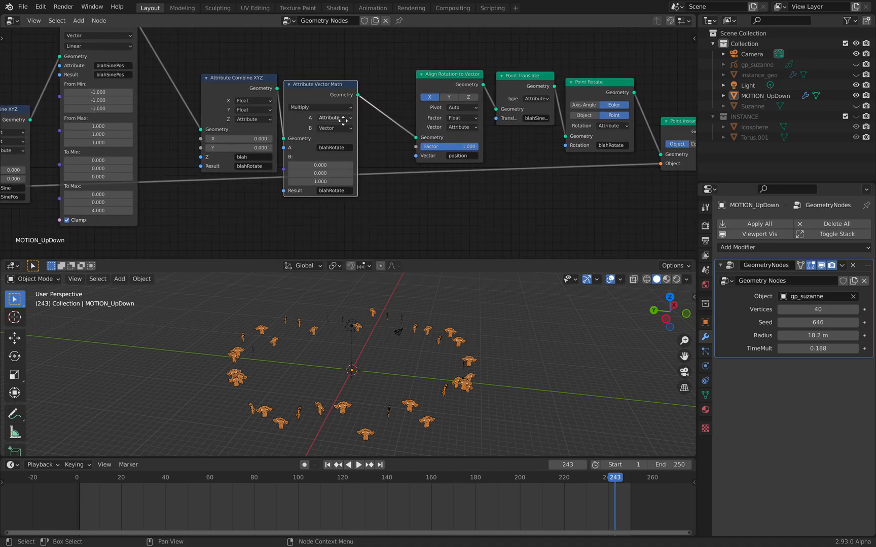
{"action": "left_click", "coordinate": [359, 465]}
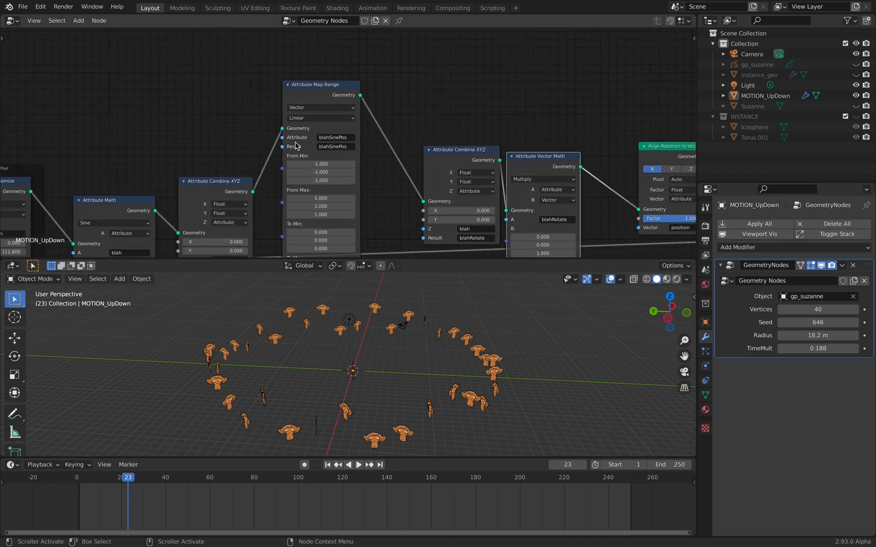
{"action": "type", "text": "tex"}
{"action": "type", "text": "colo"}
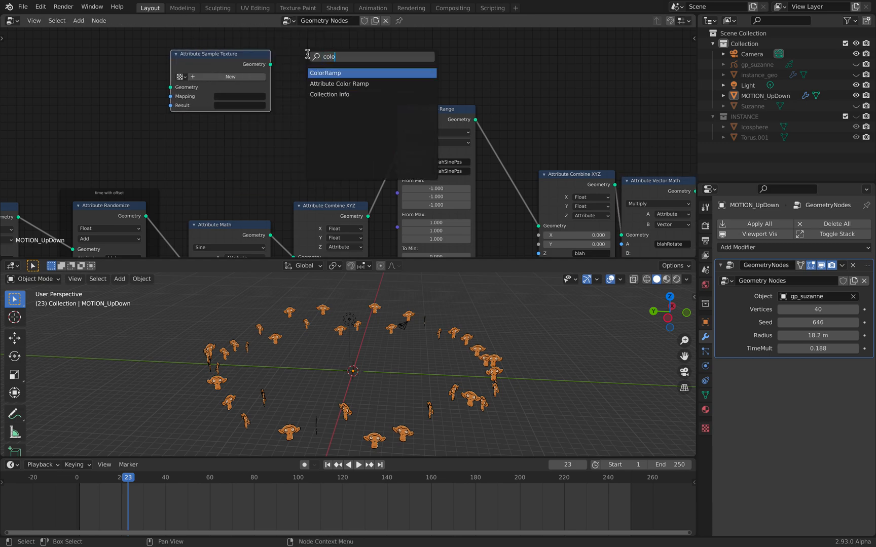
Dismiss the node search and browse the viewport Add list without adding anything
{"action": "left_click", "coordinate": [325, 73]}
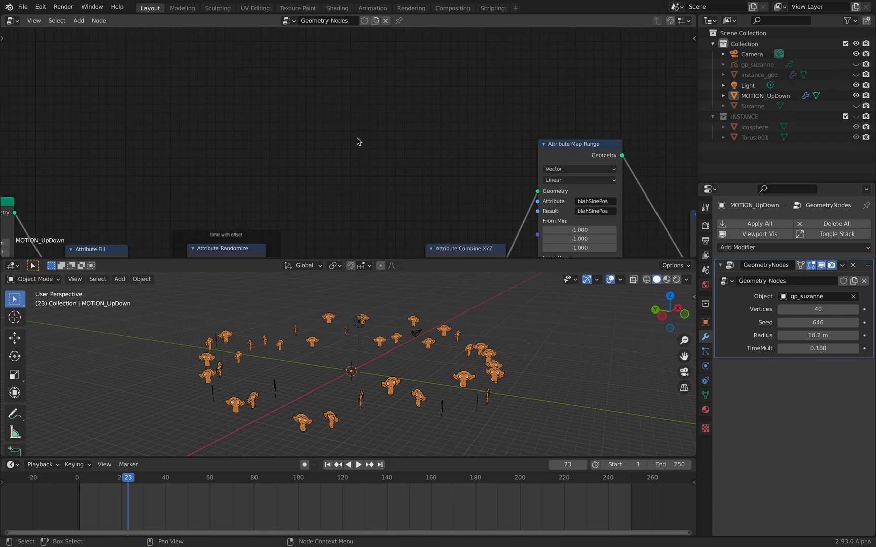
{"action": "left_click", "coordinate": [119, 279]}
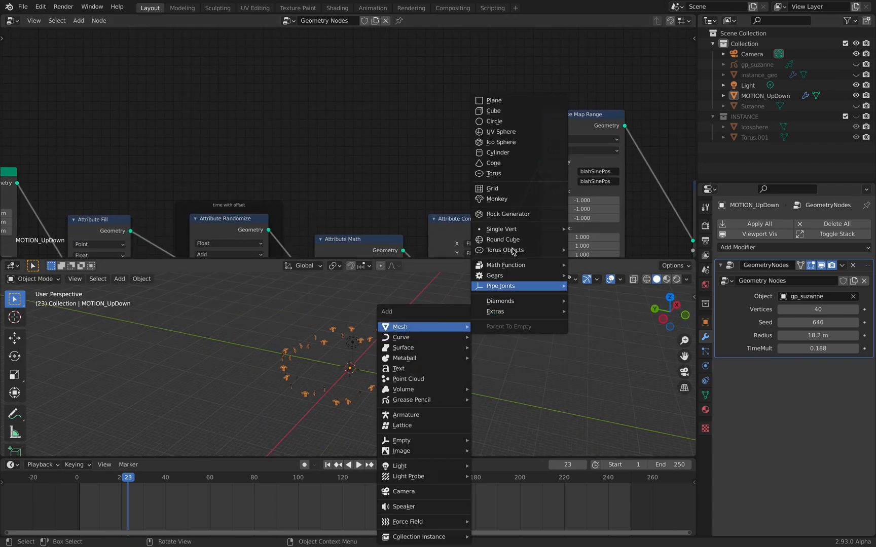
{"action": "mouse_move", "coordinate": [507, 146]}
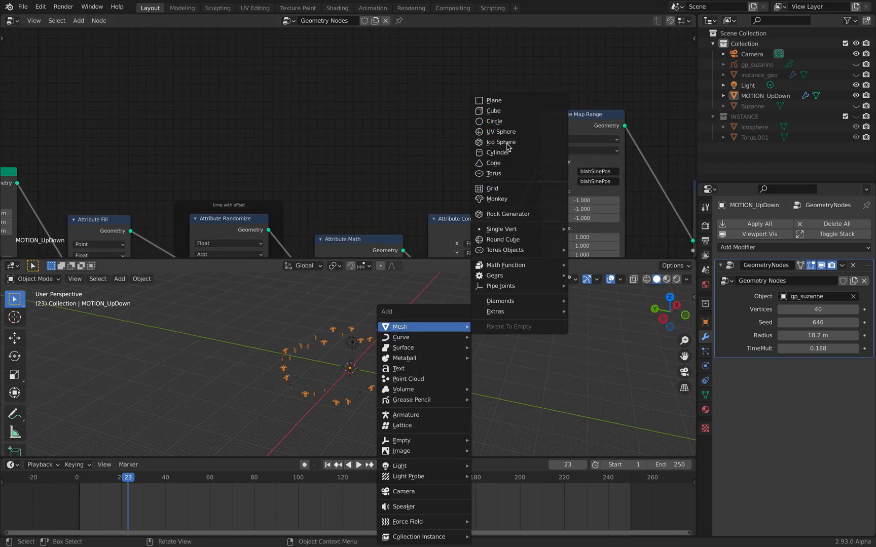
{"action": "left_click", "coordinate": [347, 345]}
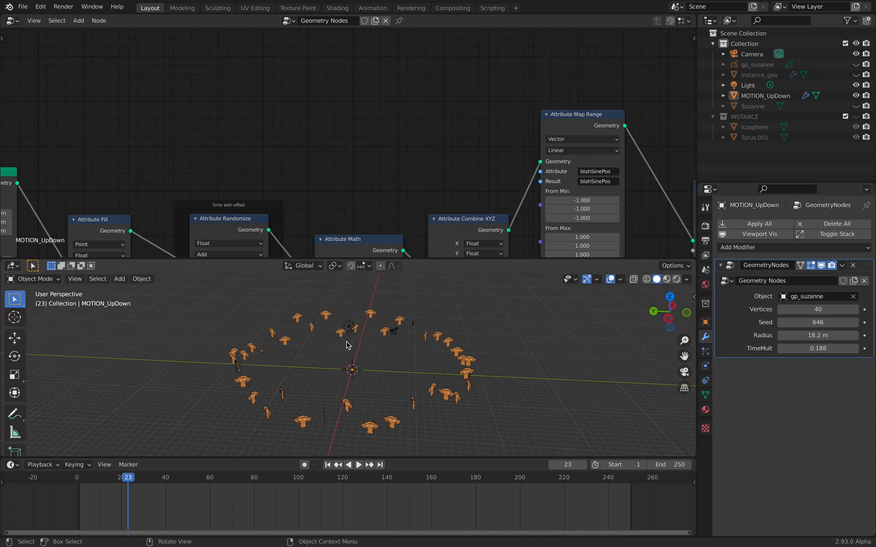
{"action": "mouse_move", "coordinate": [348, 308]}
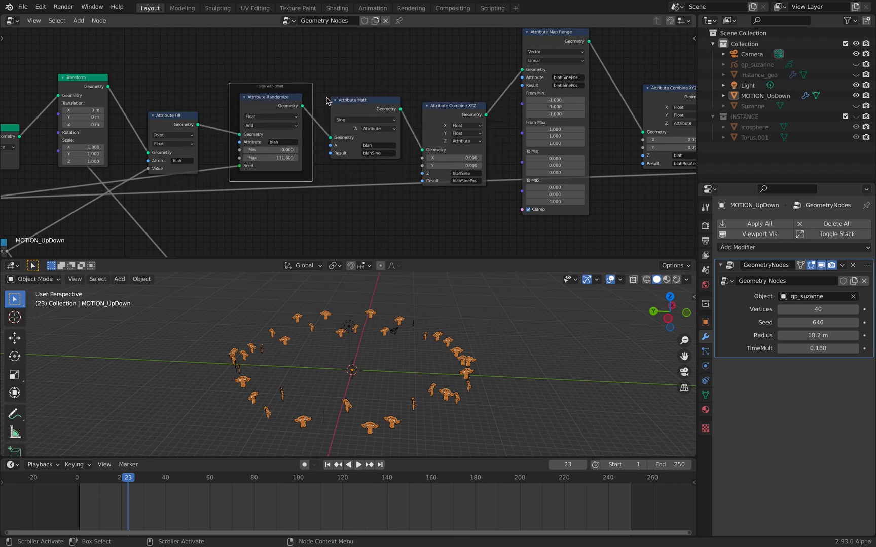
{"action": "scroll", "scroll_direction": "down", "scroll_amount": 3}
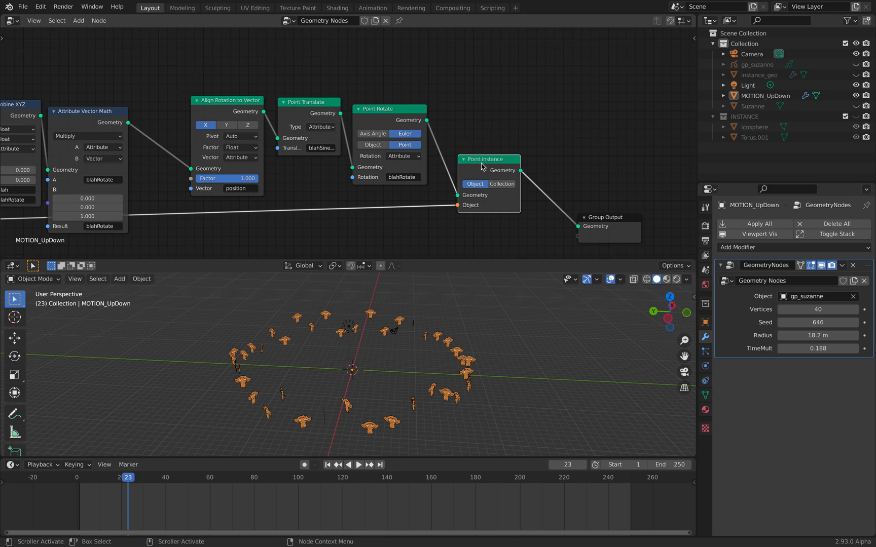
{"action": "left_click", "coordinate": [22, 7]}
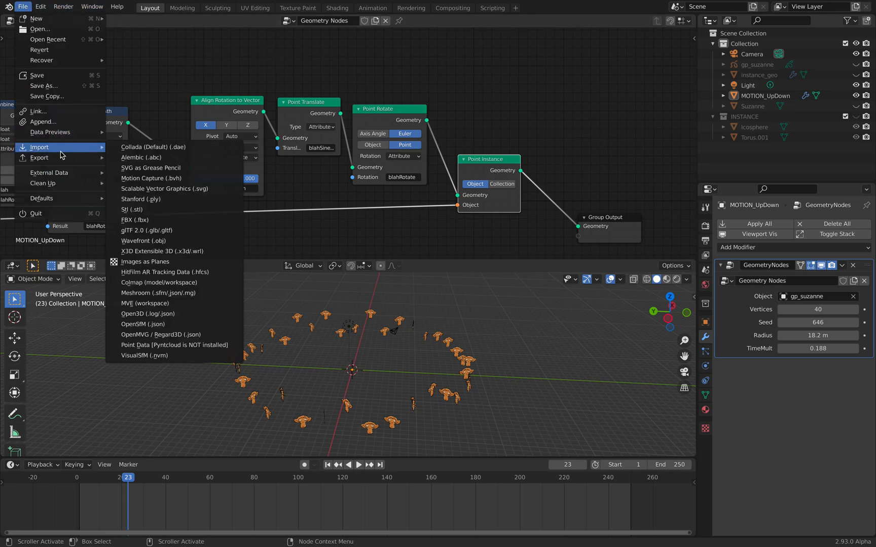
{"action": "left_click", "coordinate": [363, 80]}
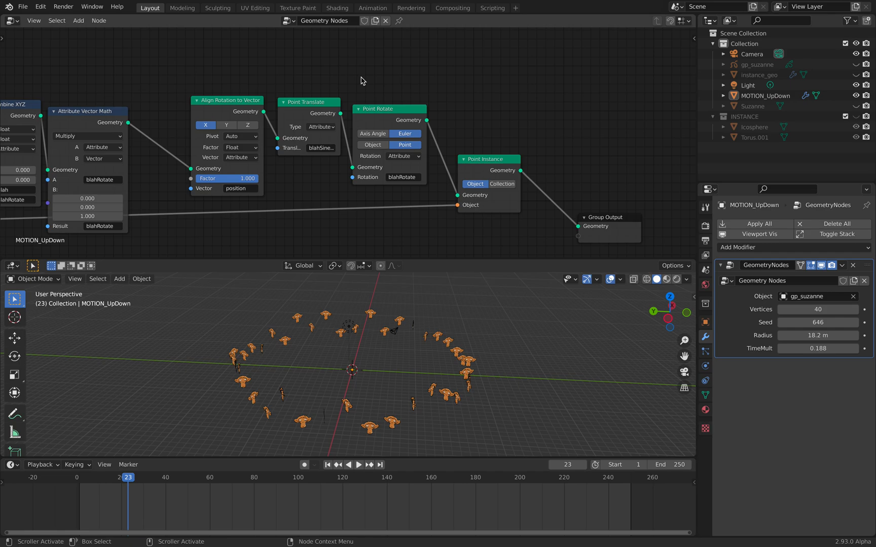
{"action": "mouse_move", "coordinate": [344, 81]}
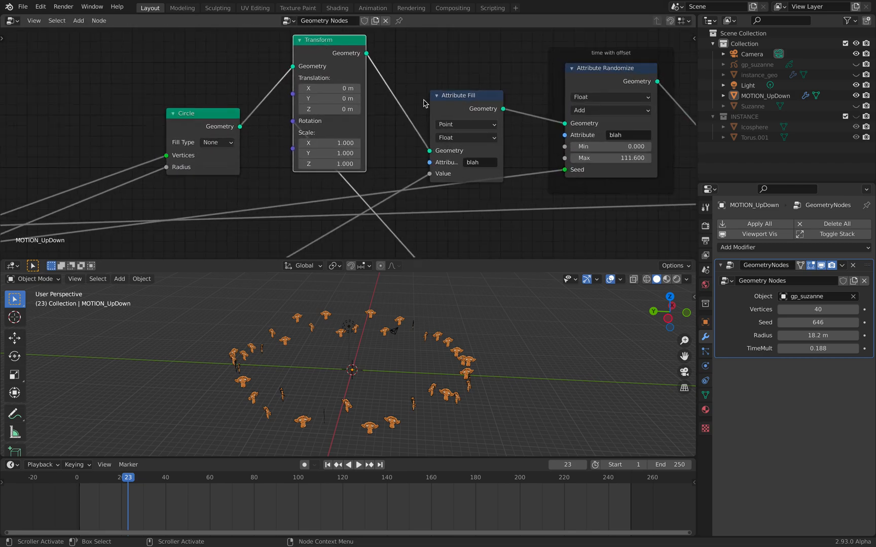
{"action": "mouse_move", "coordinate": [239, 45]}
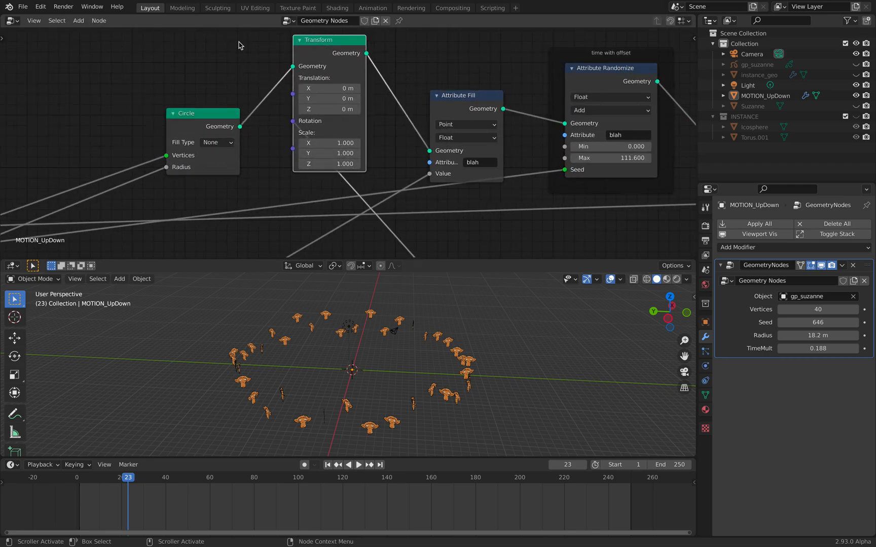
{"action": "scroll", "scroll_direction": "down", "scroll_amount": 3}
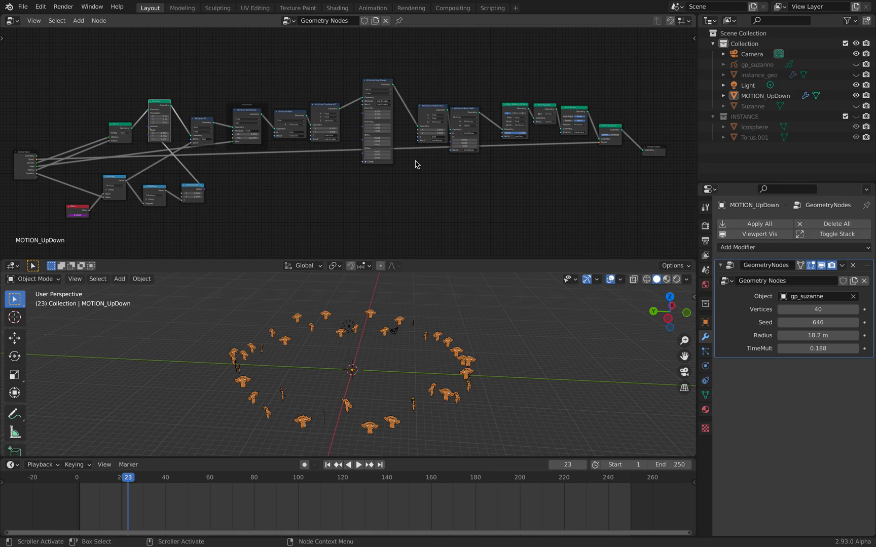
Set the GeometryNodes seed to 680 and raise the instance count to 212
{"action": "left_click", "coordinate": [359, 466]}
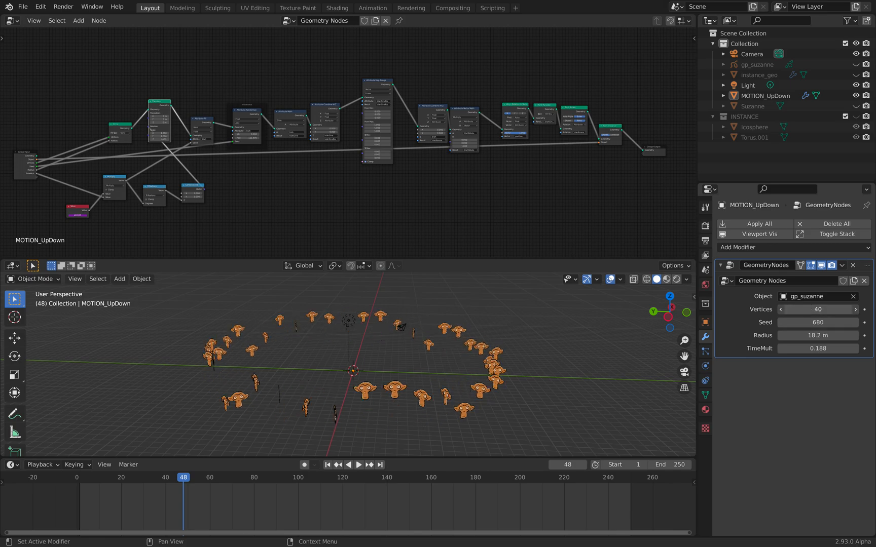
{"action": "left_click", "coordinate": [364, 465]}
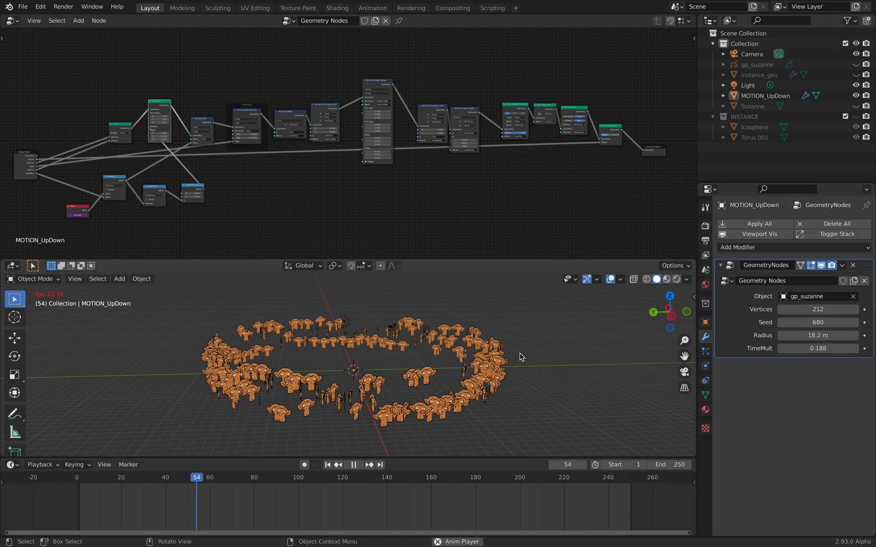